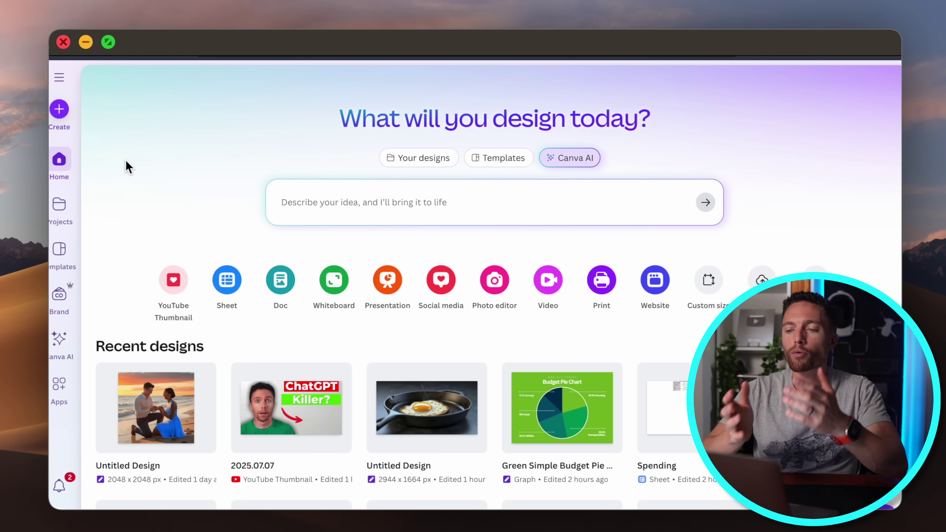
mouse_move(707, 95)
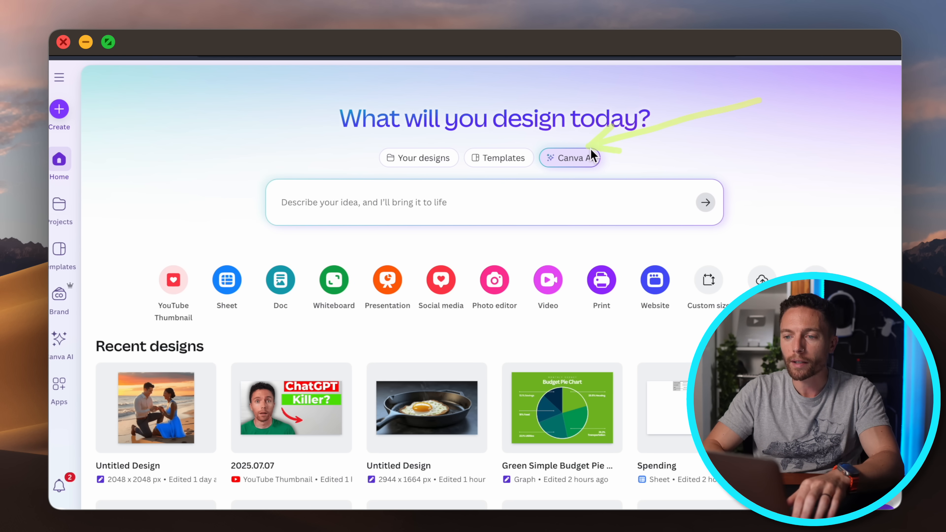
Switch the Canva home page to Canva AI chat mode
left_click(573, 158)
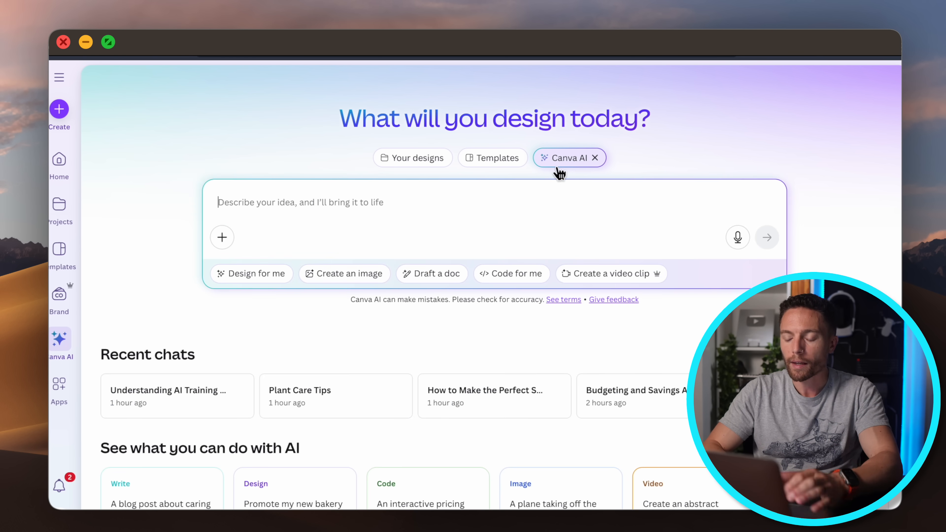
mouse_move(485, 205)
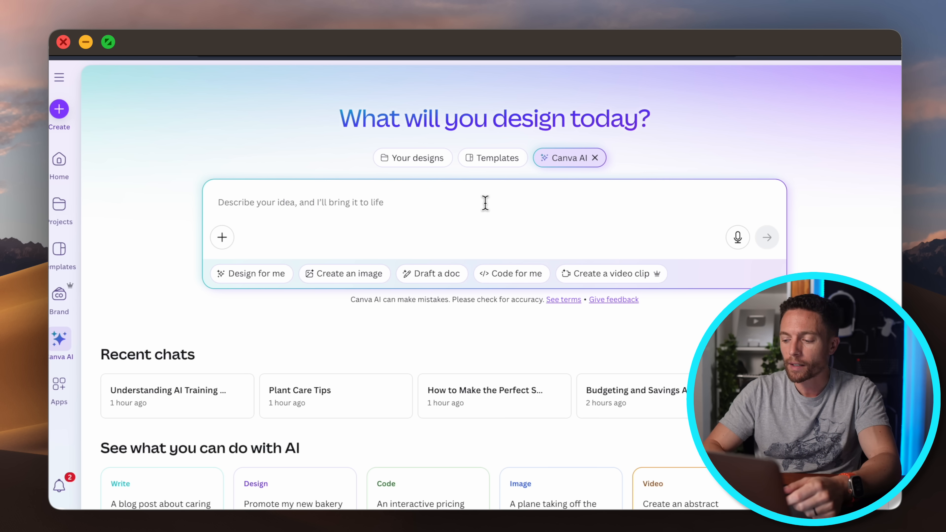
Ask Canva AI how to make perfect scrambled eggs, then whether white or brown eggs matter
left_click(739, 237)
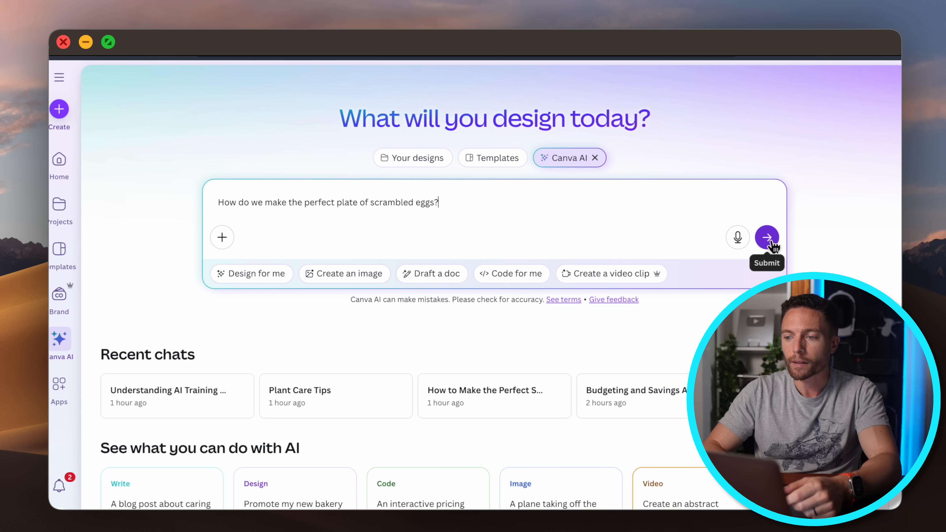
left_click(769, 237)
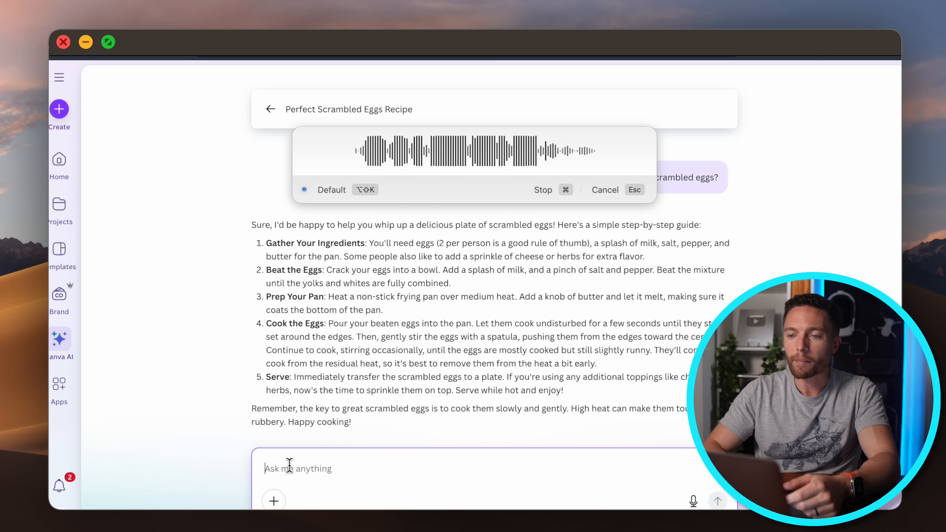
left_click(543, 190)
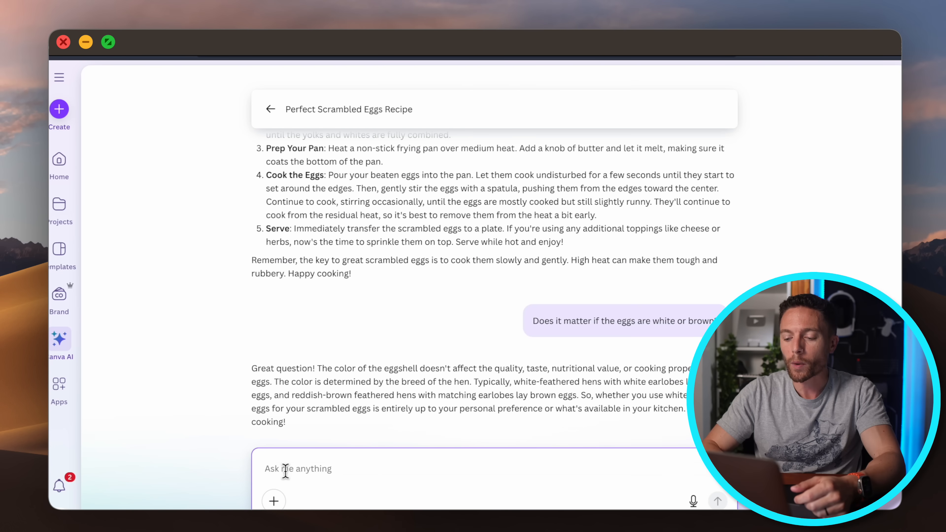
Draft an unsent request for a visually beautiful one-page perfect scrambled eggs document
left_click(692, 502)
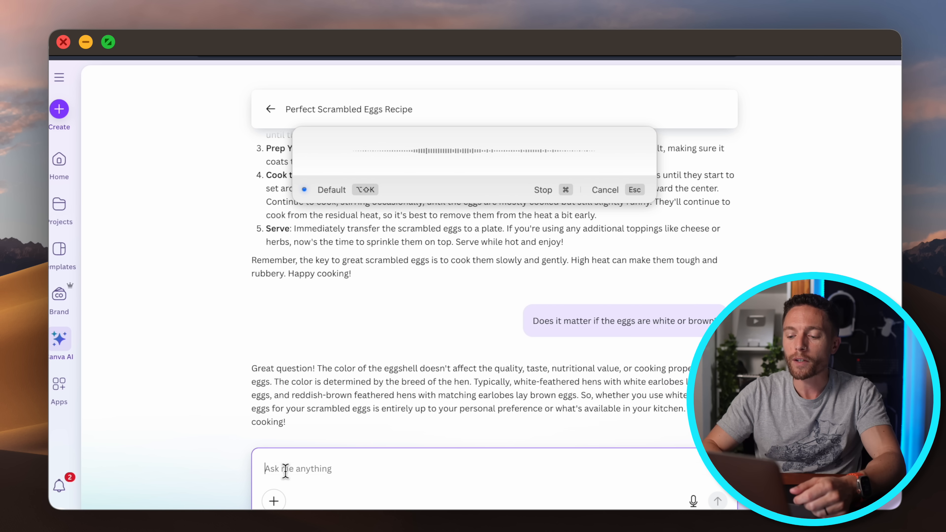
type("Create a one page document that shows me how to make the perfect scramble eggs and let's make it very visually beautiful.")
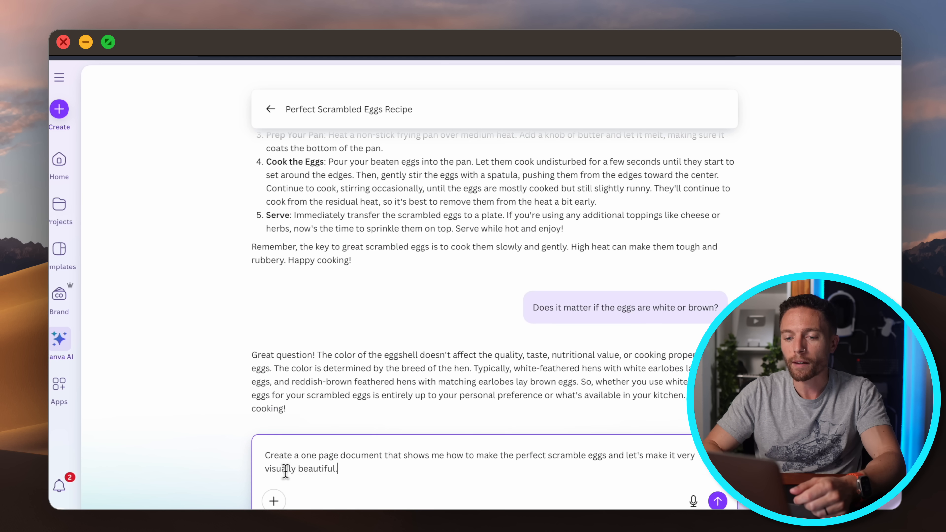
Send the request and review the generated one-page Perfect Scrambled Eggs guide
left_click(717, 502)
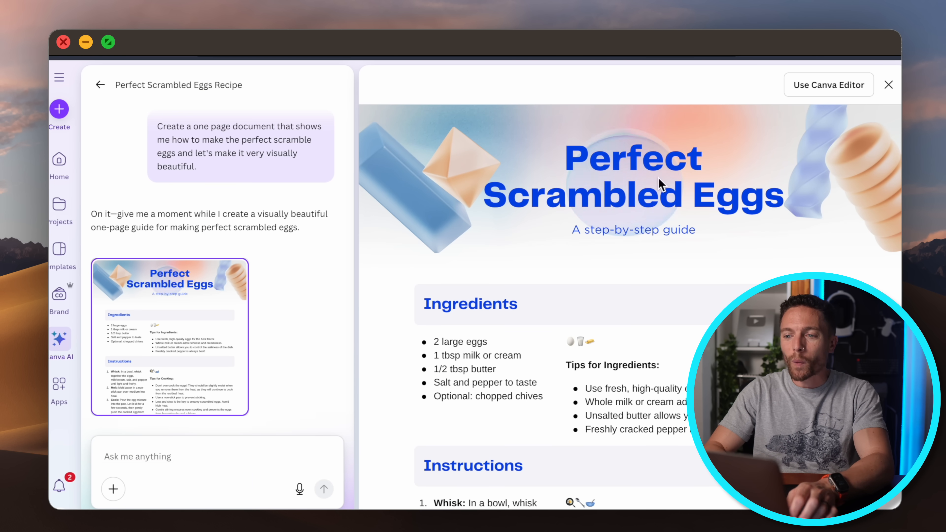
scroll("down", 3)
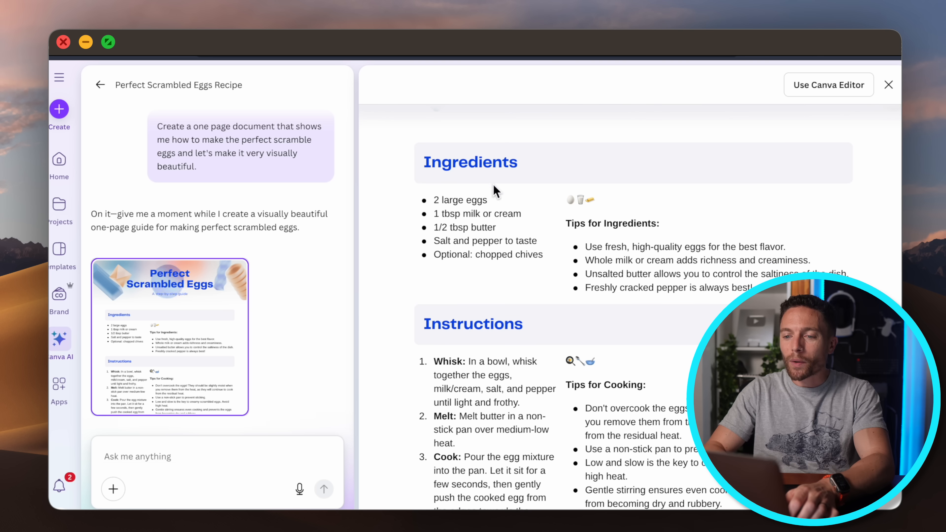
scroll("down", 3)
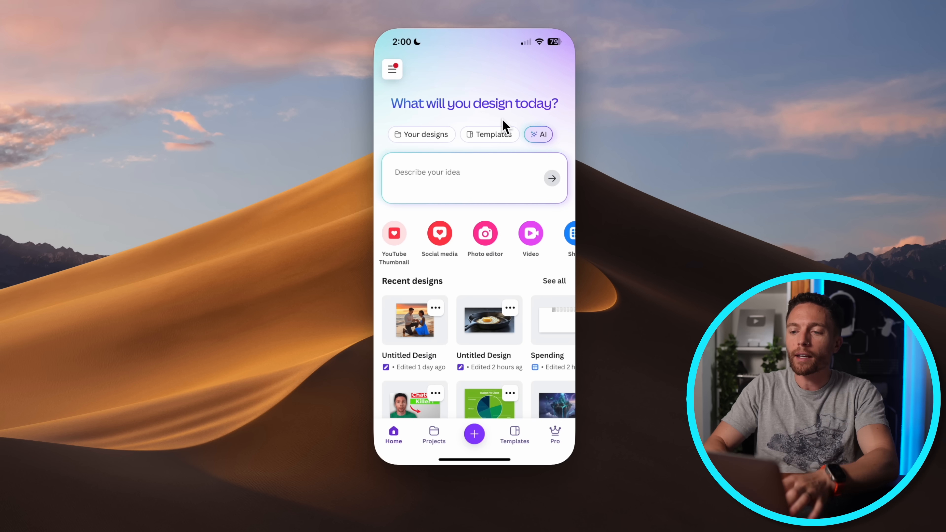
In the iPhone app's AI chat, send the plant photo care question and read the orchid care tips
left_click(538, 134)
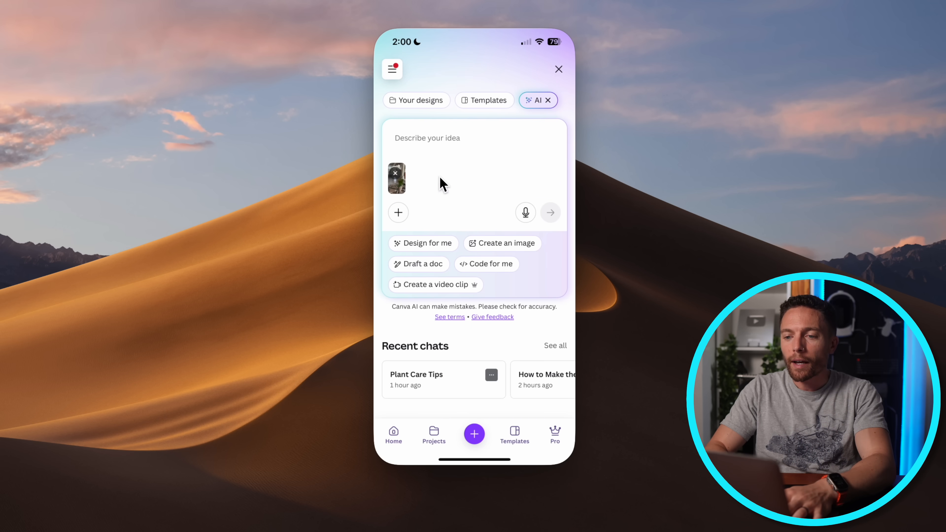
mouse_move(401, 186)
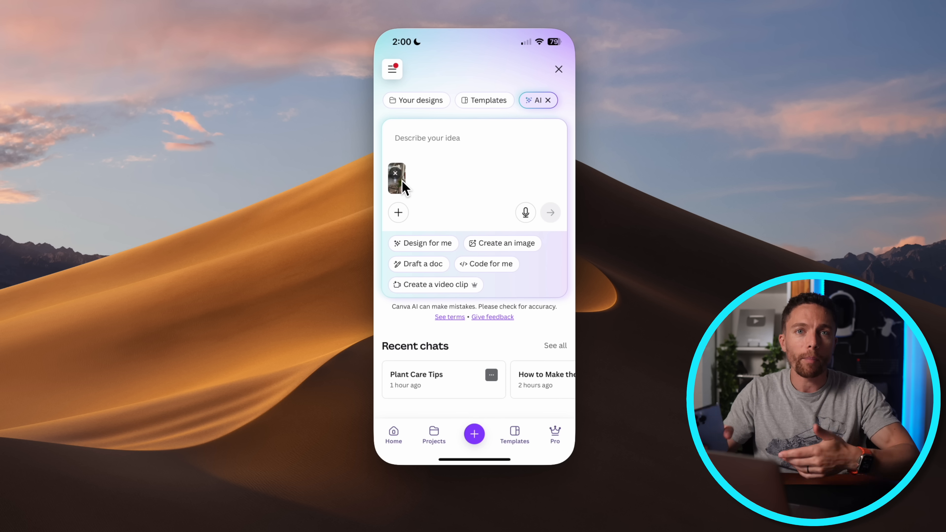
mouse_move(428, 146)
type("Tell me how to take care of this plant")
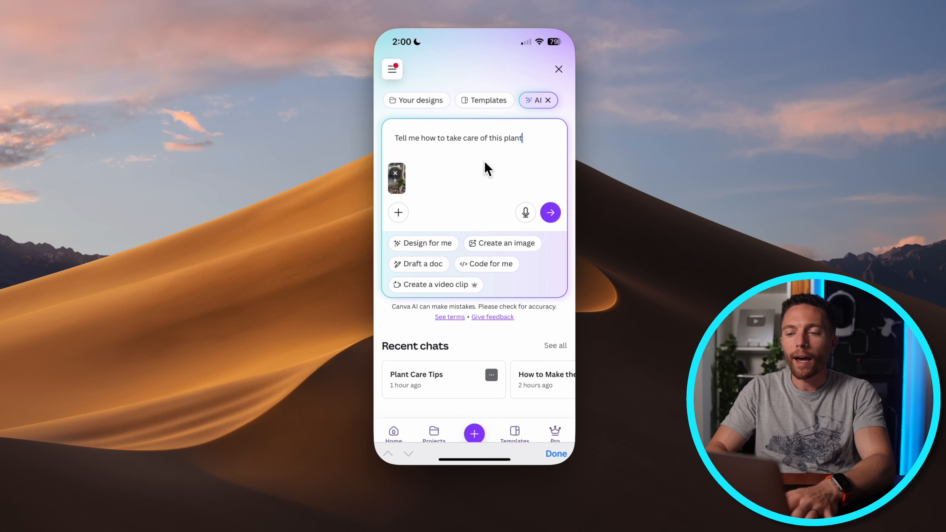
left_click(550, 212)
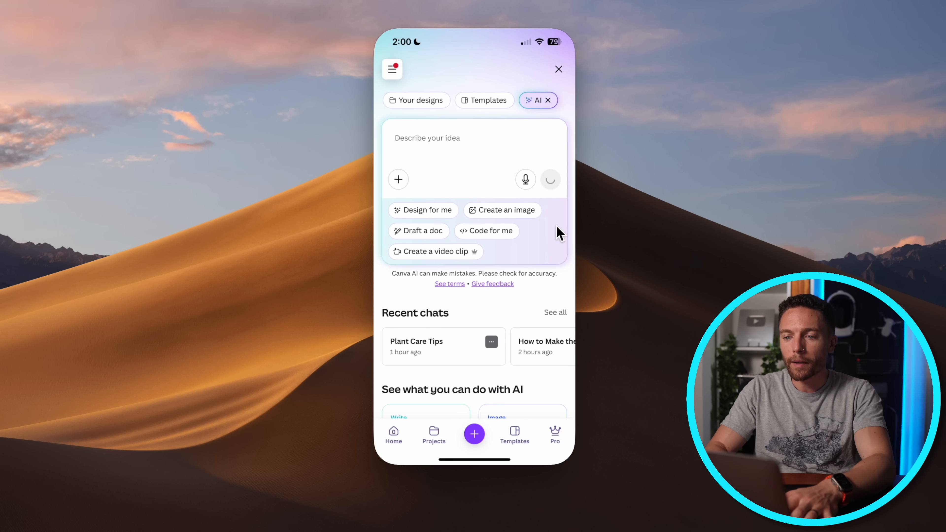
left_click(416, 341)
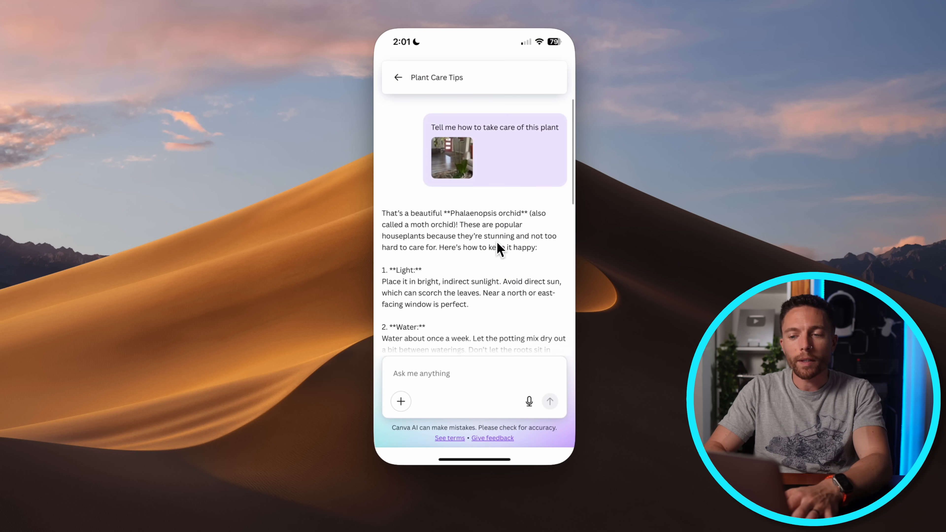
scroll("down", 3)
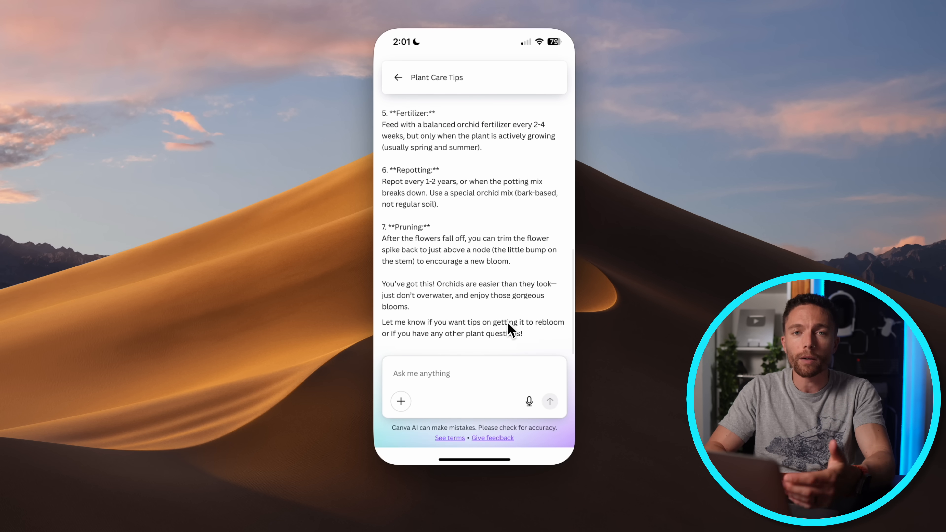
mouse_move(514, 309)
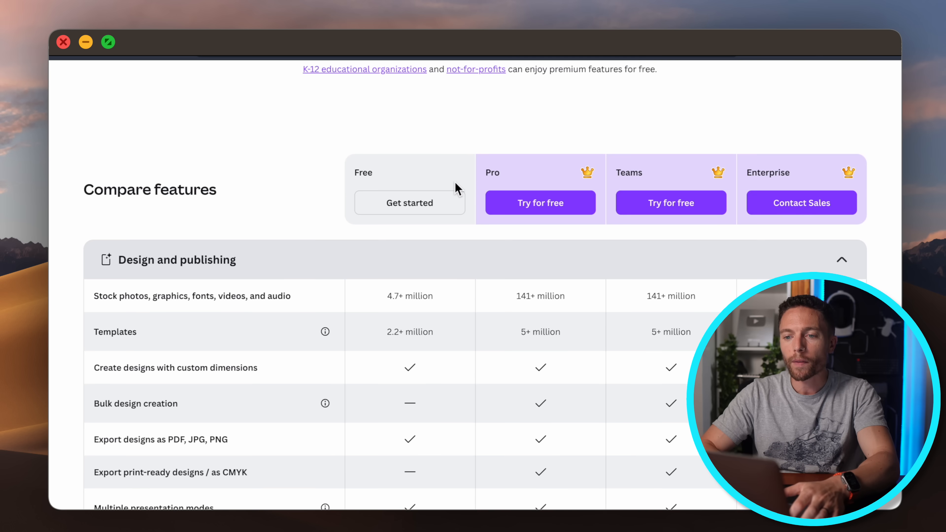
Scroll the pricing page through the AI tool limits table to the Free, Pro, Teams and Enterprise cards
scroll("up", 3)
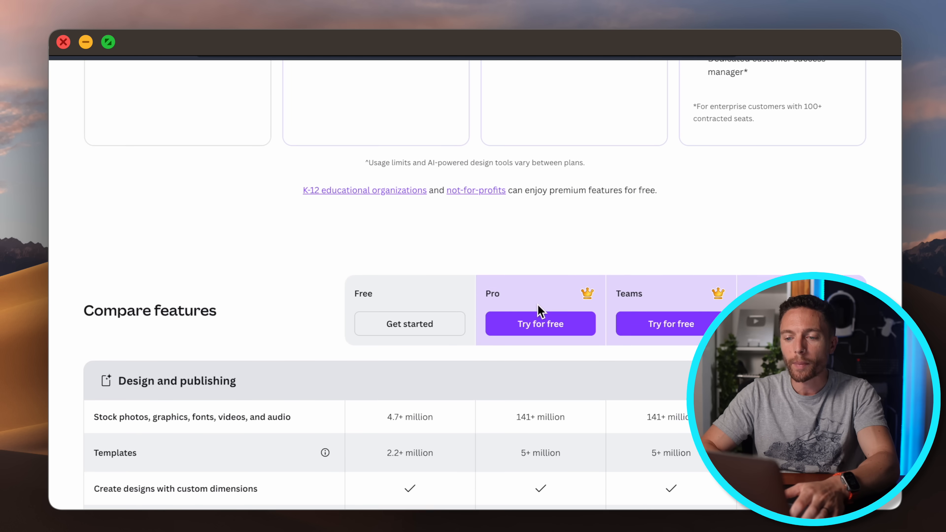
scroll("down", 3)
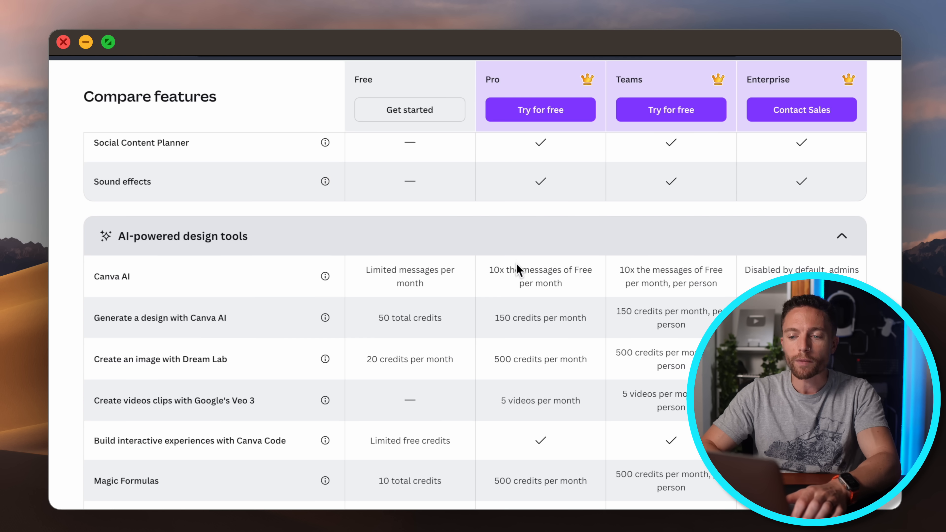
scroll("down", 3)
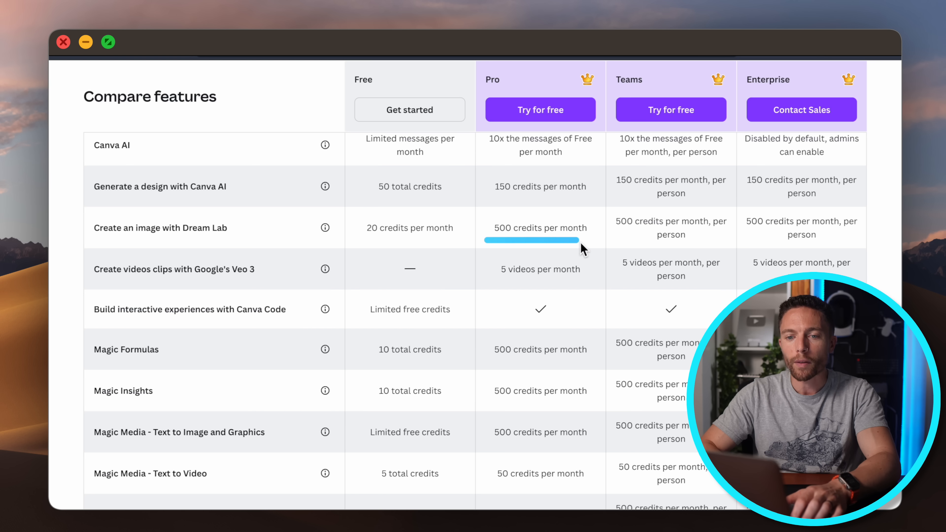
scroll("down", 3)
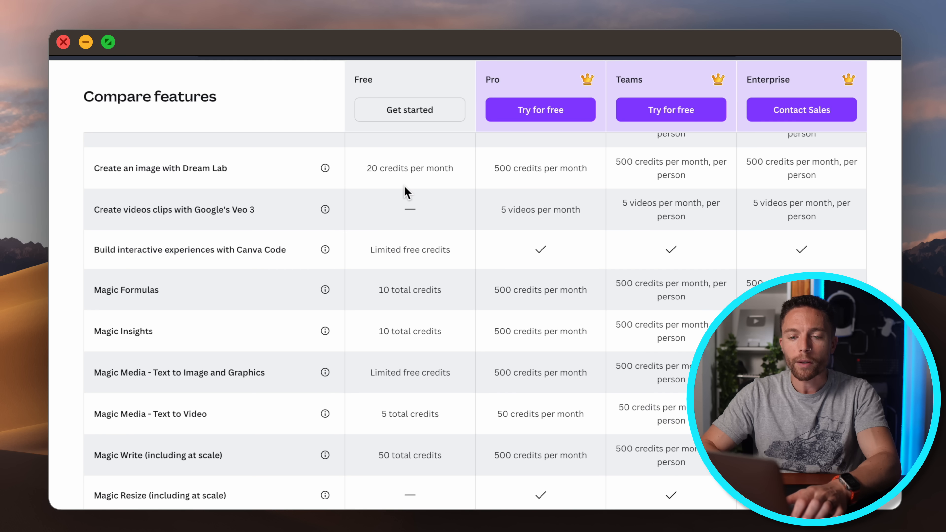
scroll("down", 3)
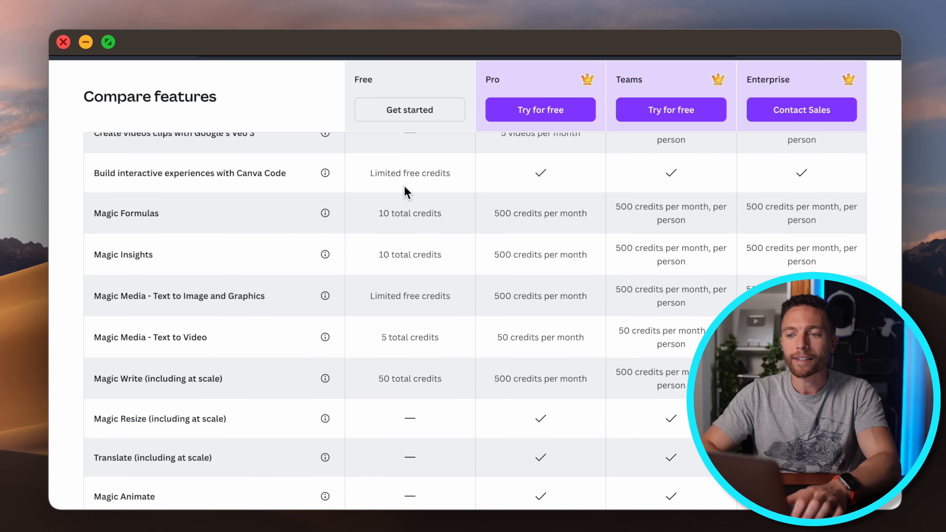
scroll("down", 3)
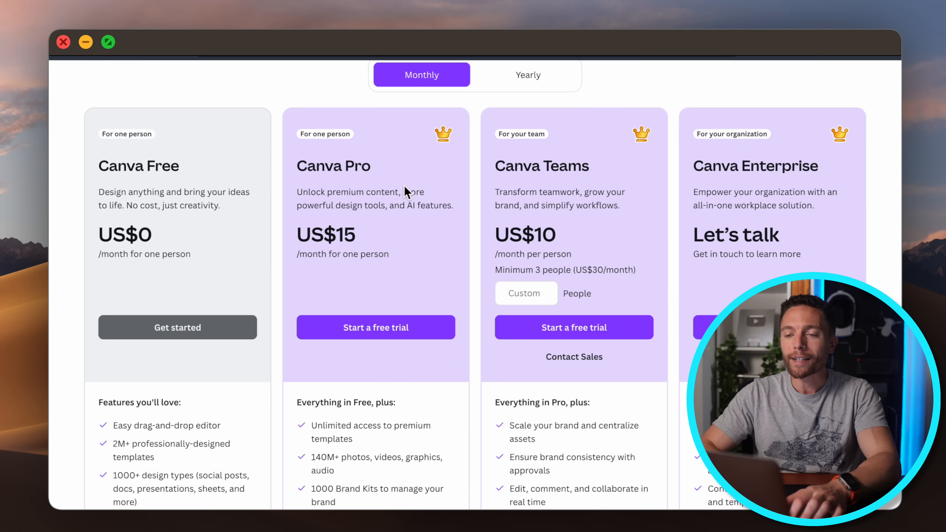
mouse_move(293, 124)
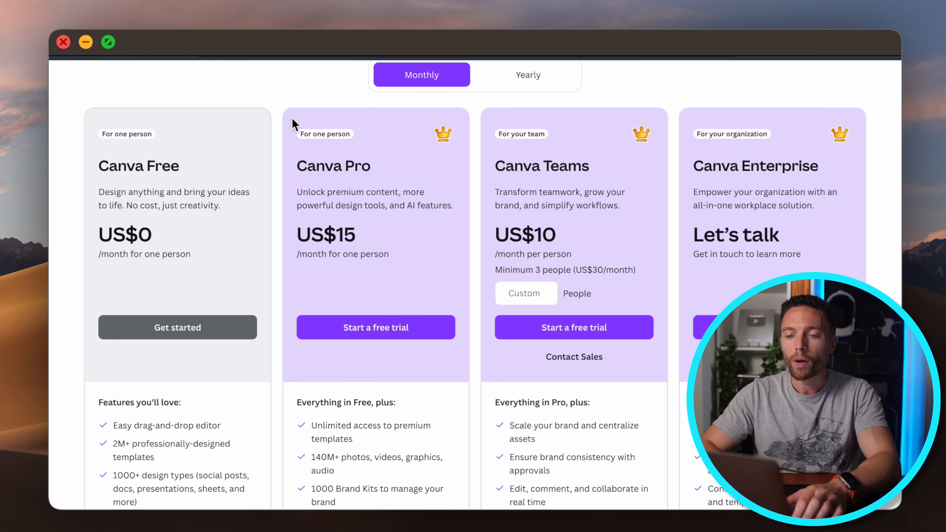
mouse_move(445, 314)
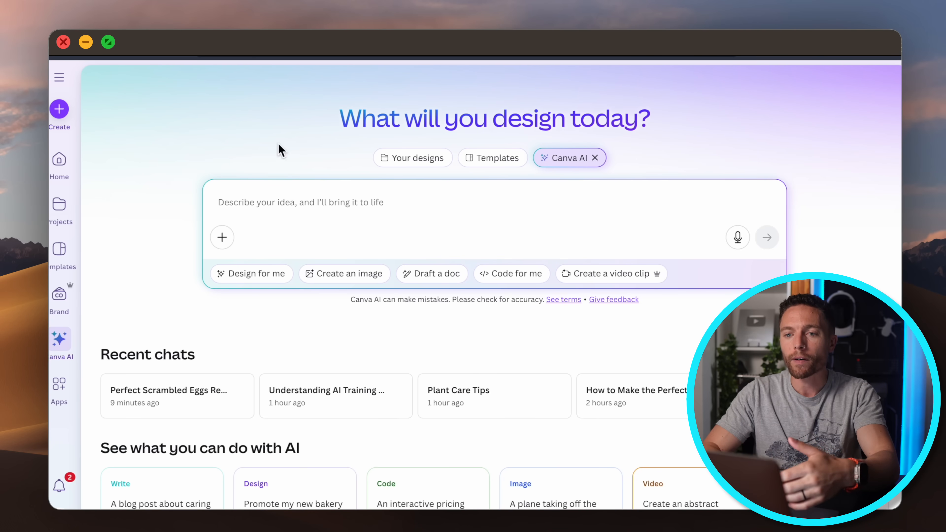
mouse_move(290, 185)
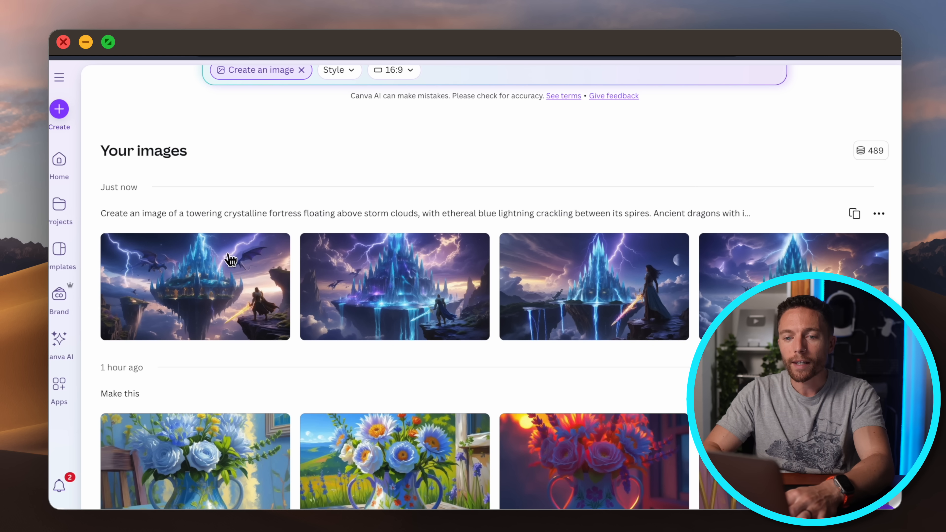
mouse_move(620, 275)
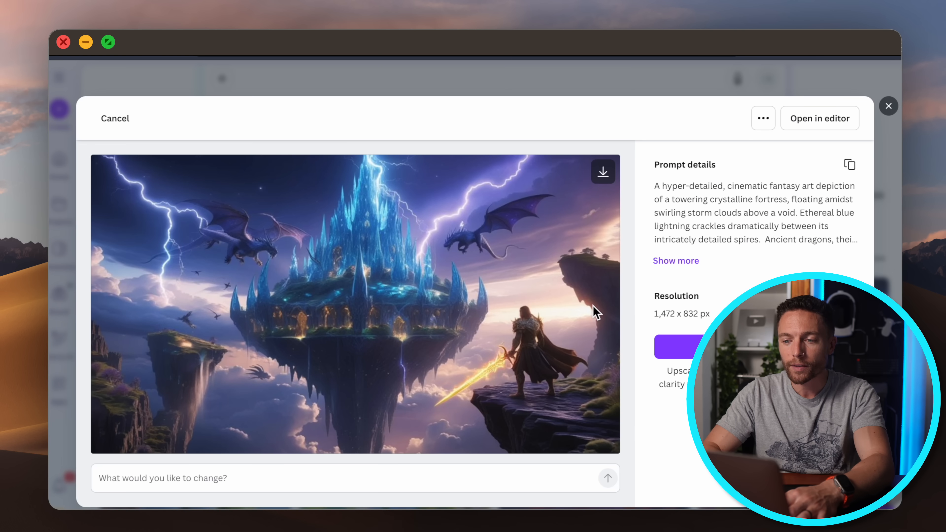
mouse_move(454, 326)
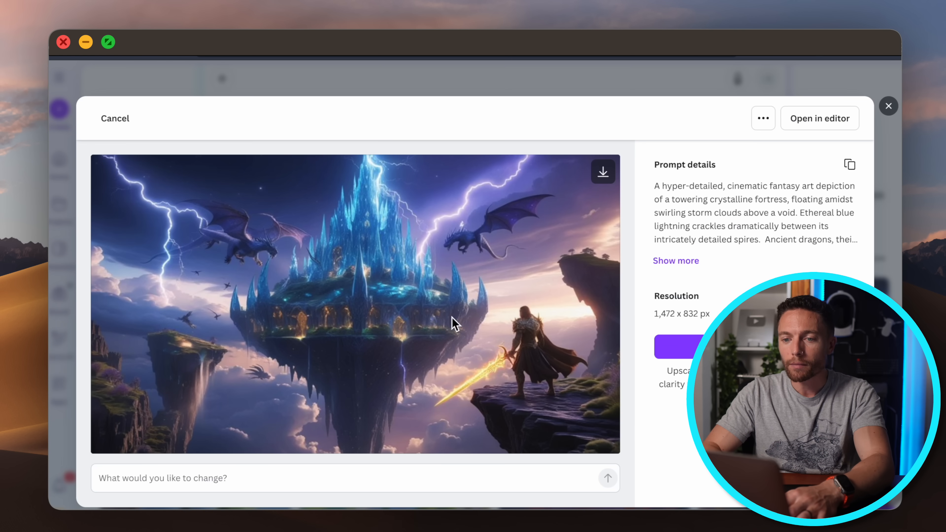
mouse_move(543, 341)
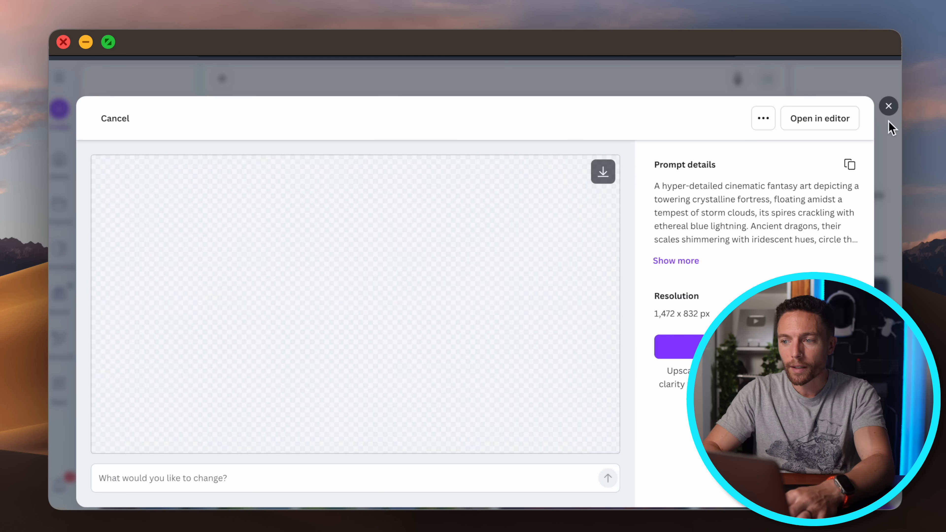
View the first fortress image's details with its prompt and 1,472 x 832 px resolution
left_click(889, 106)
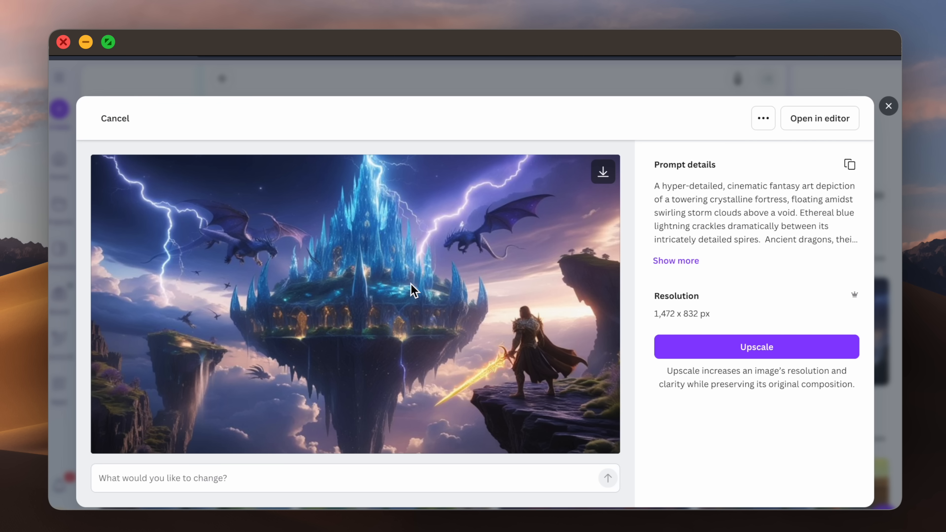
mouse_move(665, 201)
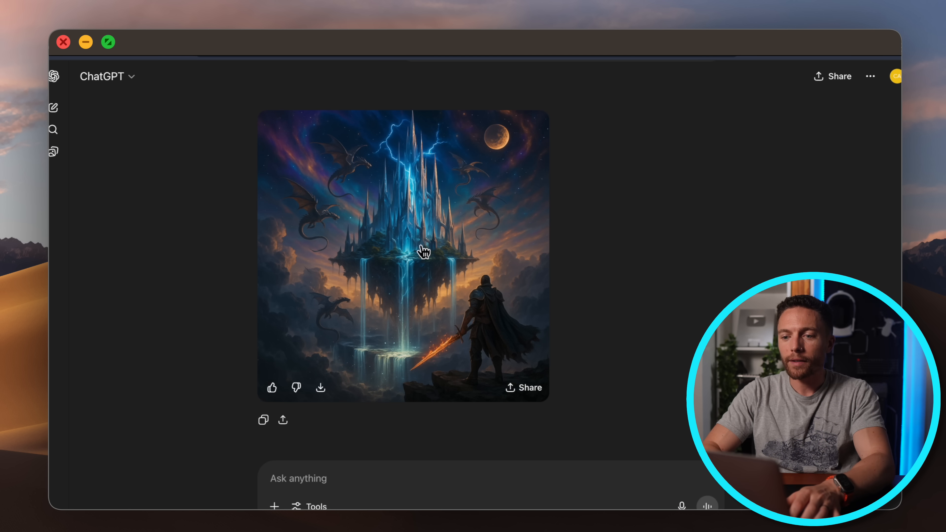
View ChatGPT's fortress-with-dragons image full size for side-by-side comparison
left_click(422, 255)
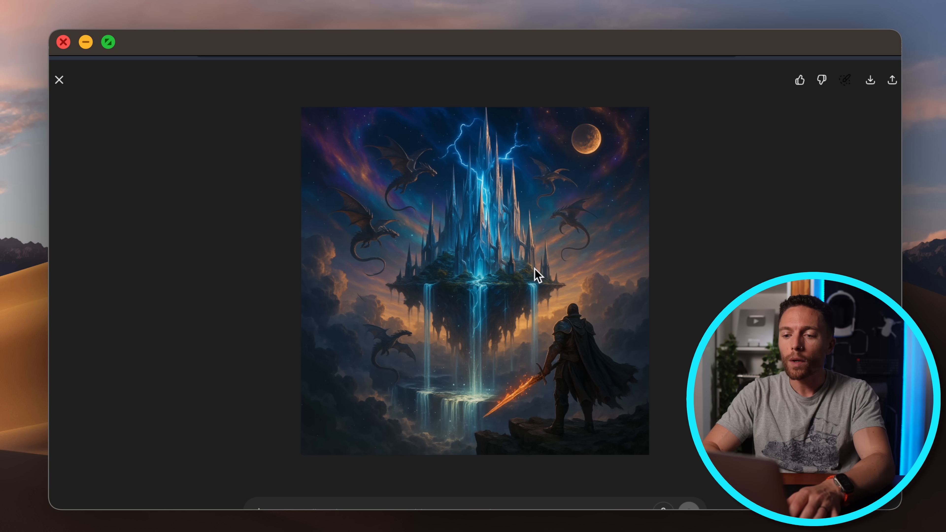
mouse_move(630, 240)
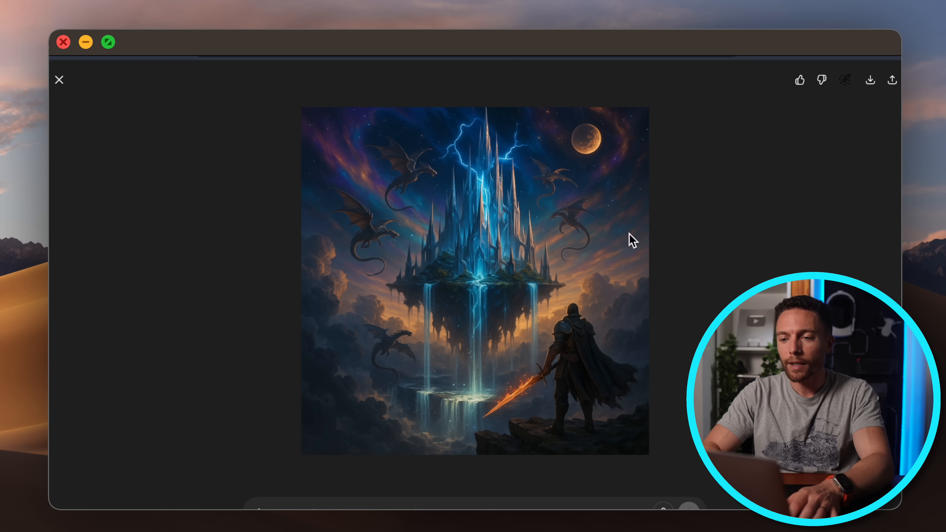
mouse_move(605, 144)
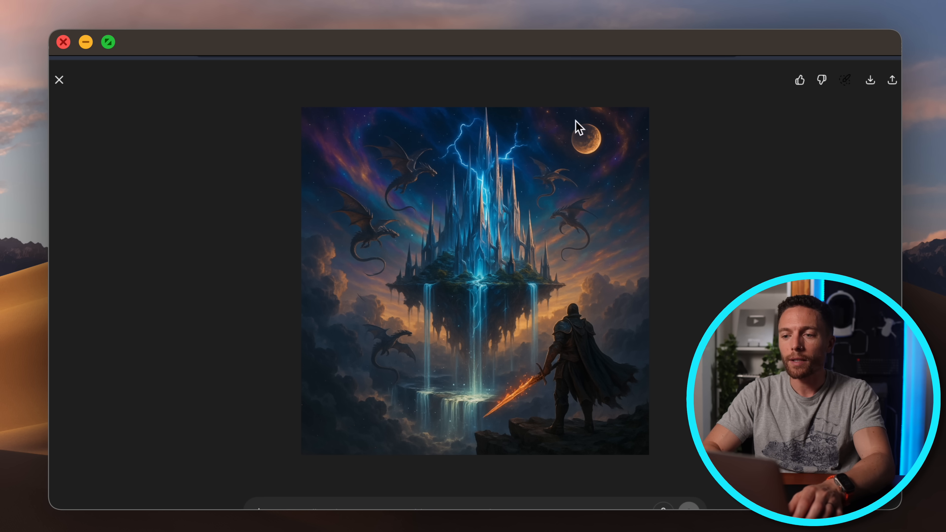
mouse_move(569, 128)
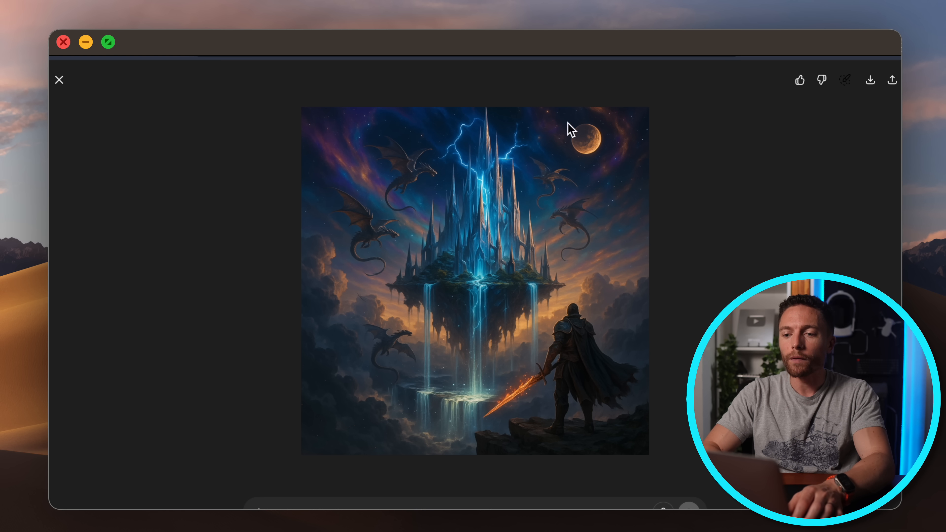
left_click_drag(377, 175, 488, 301)
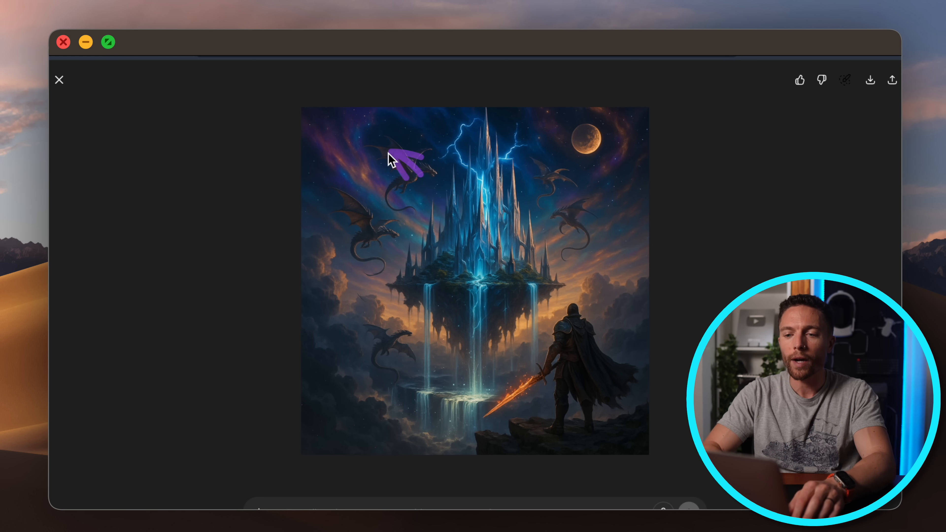
mouse_move(571, 131)
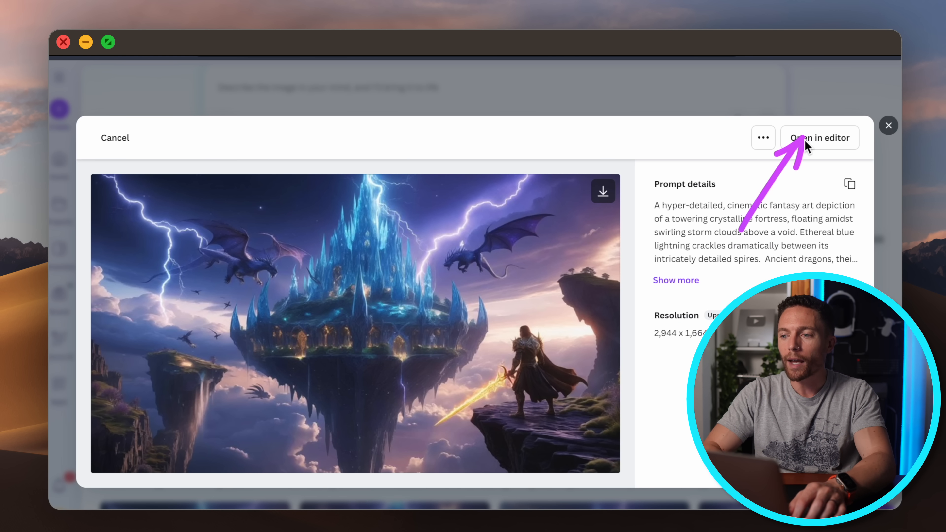
Edit the upscaled fortress image and Magic Erase a small patch of sky near the left floating rock
left_click(820, 138)
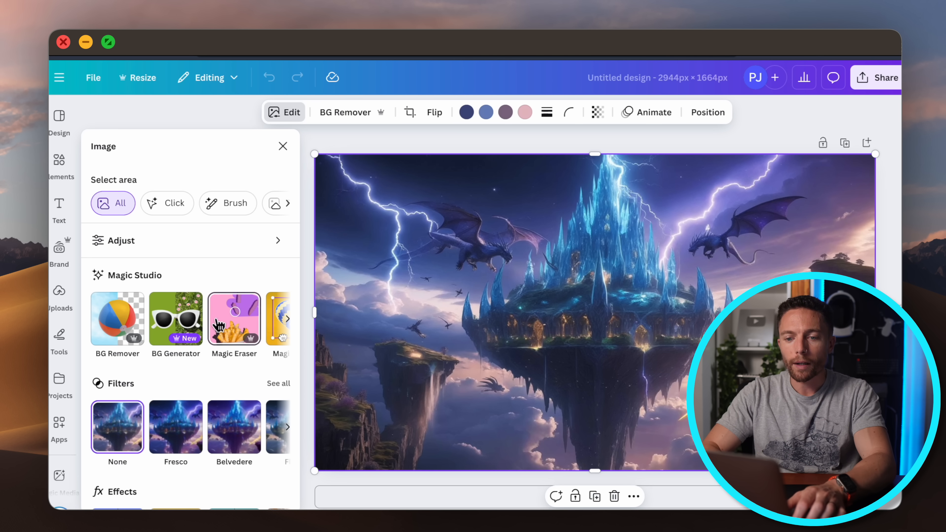
left_click(234, 318)
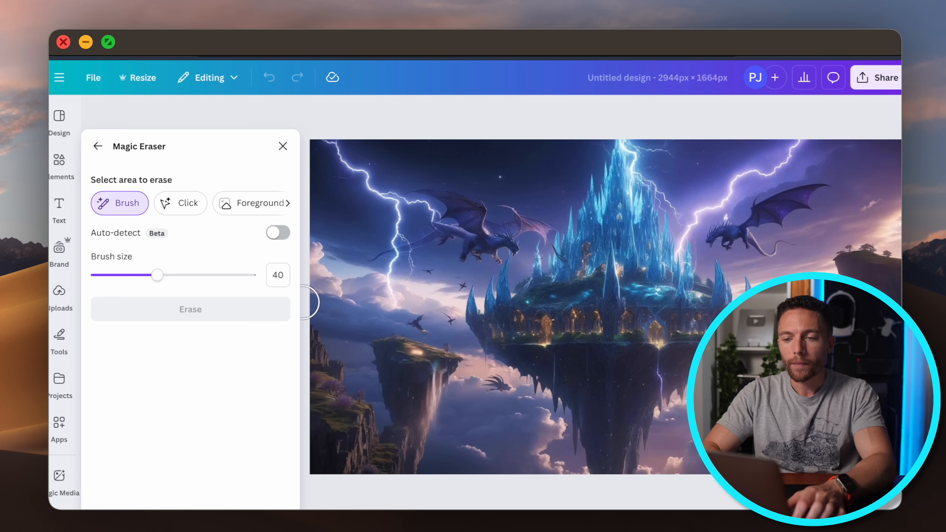
left_click(421, 325)
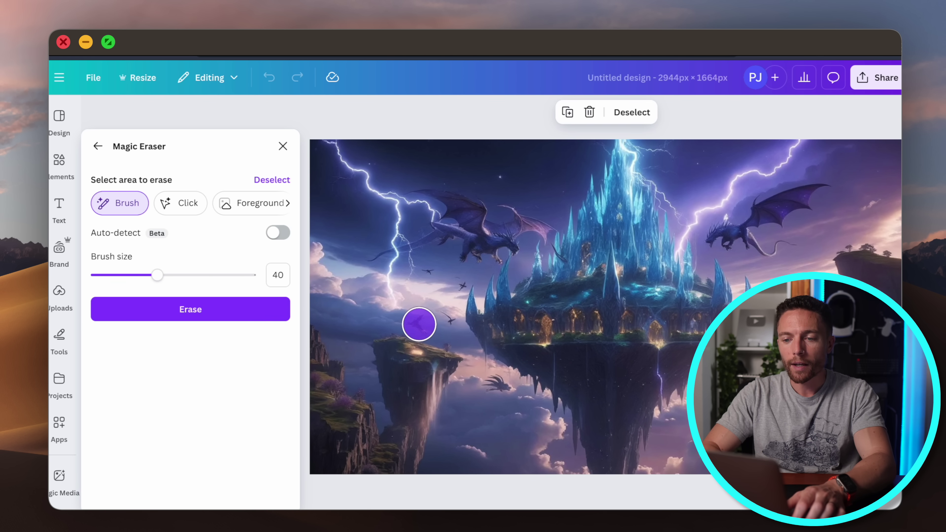
left_click(191, 310)
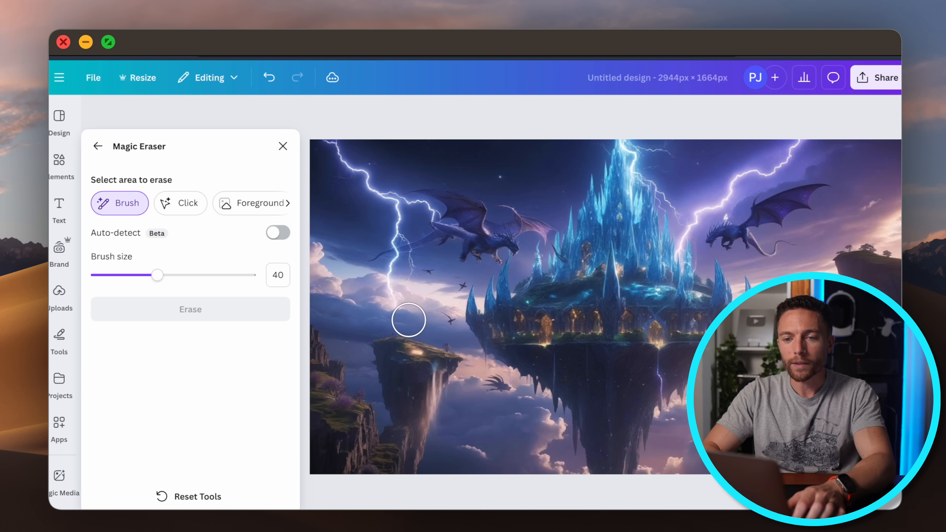
left_click(97, 146)
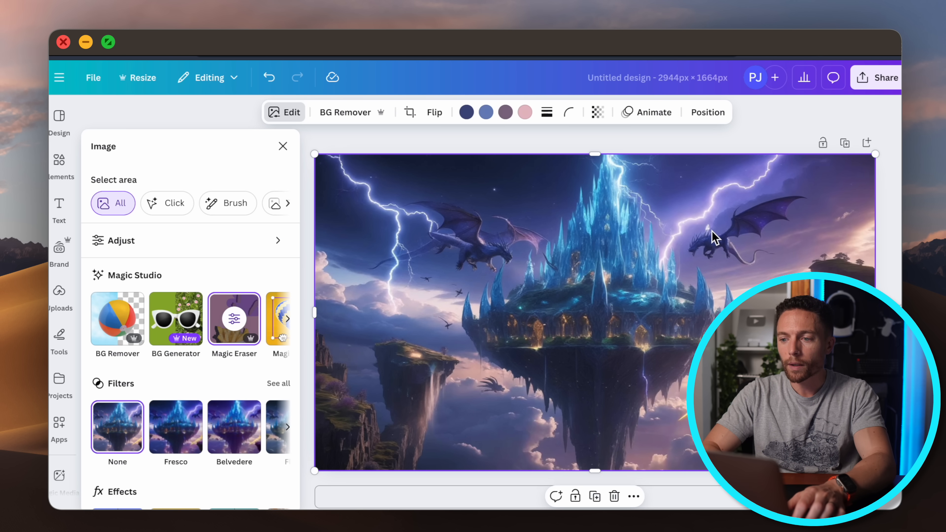
mouse_move(739, 226)
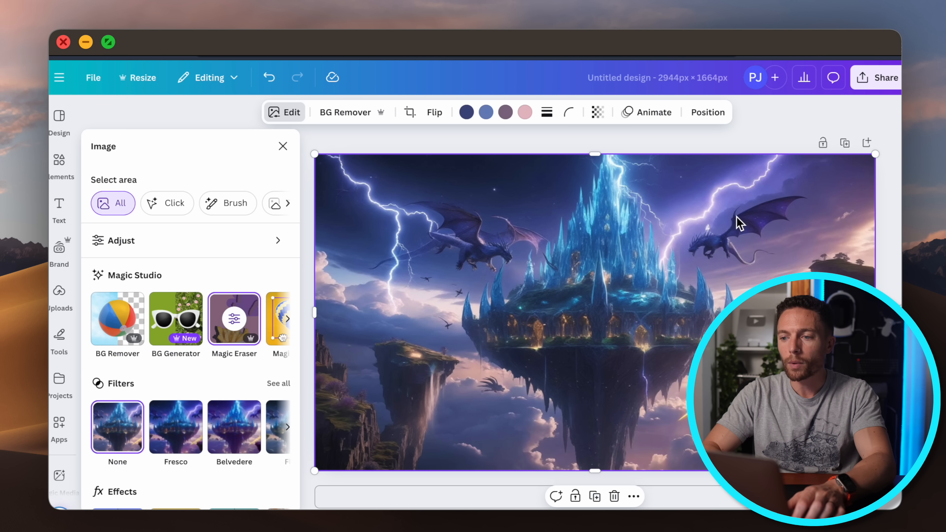
mouse_move(208, 344)
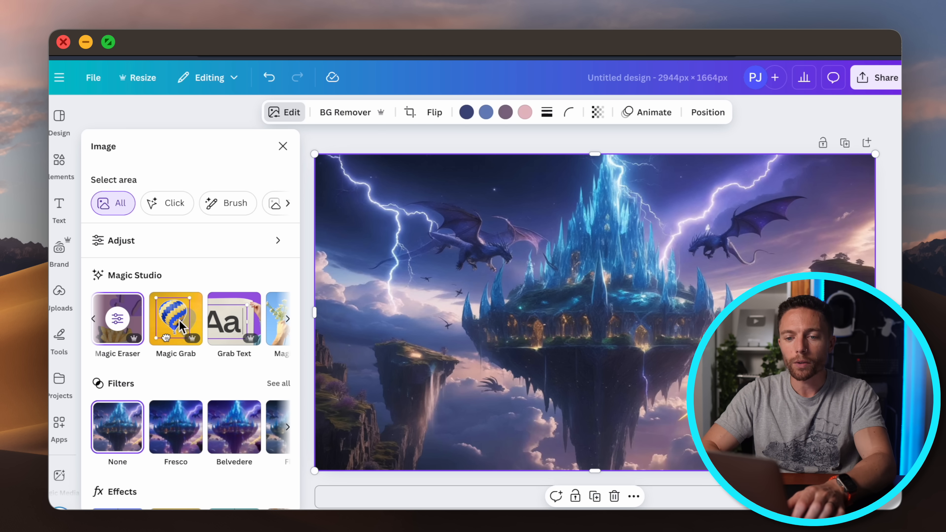
Magic Grab the upper-right dragon into its own element and reposition it higher in the sky
left_click(176, 319)
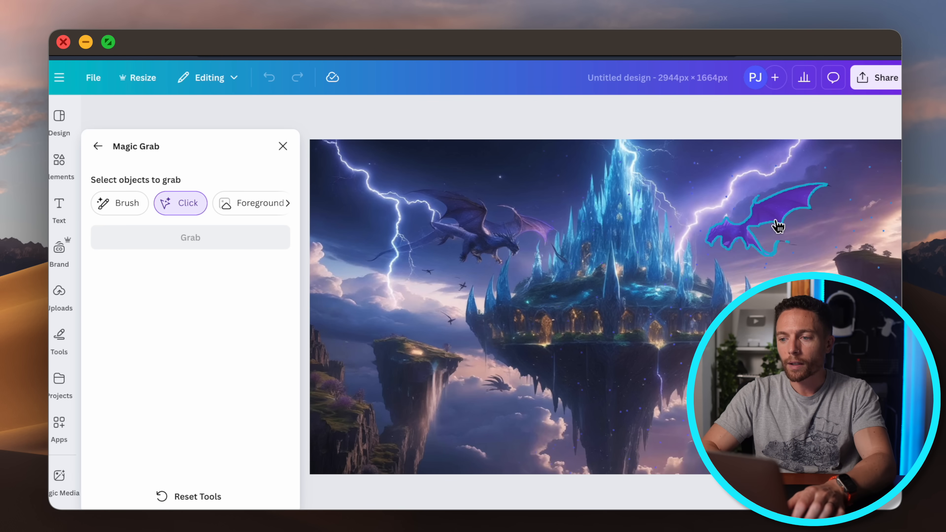
left_click(777, 226)
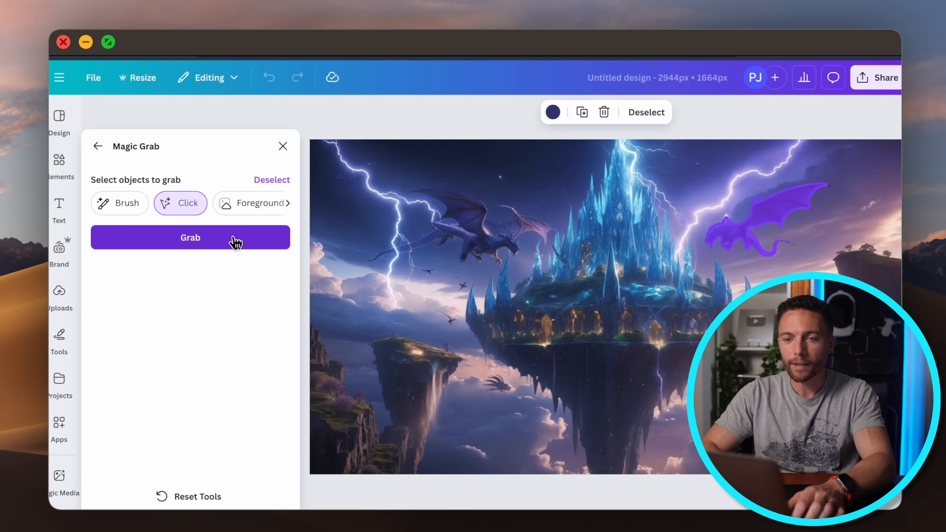
left_click(191, 238)
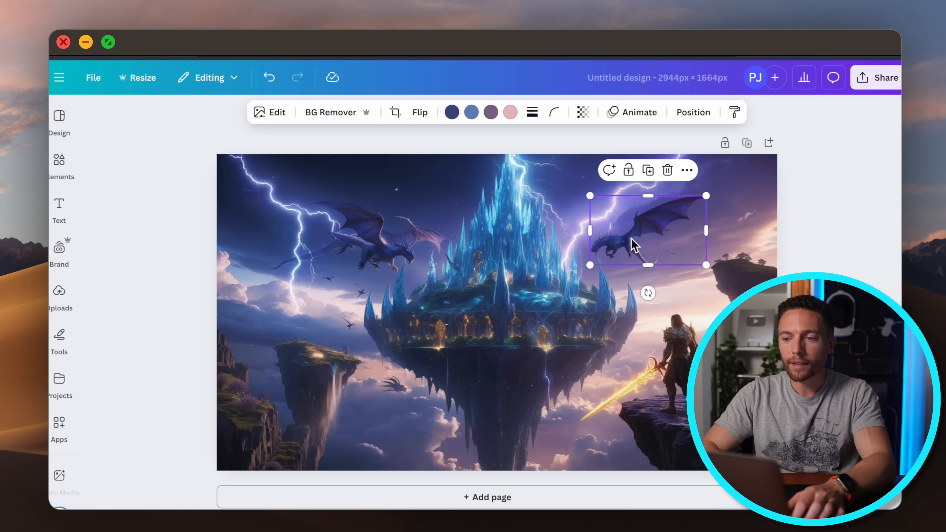
left_click_drag(645, 236, 666, 275)
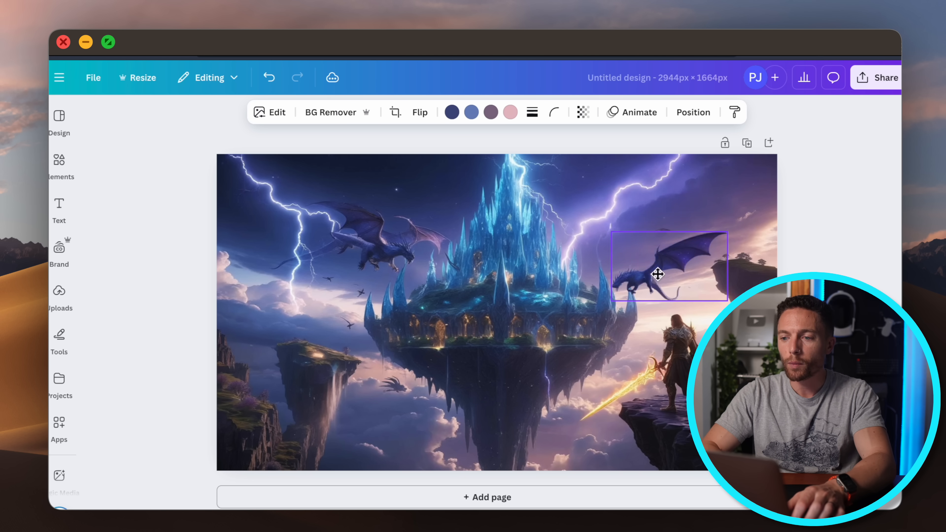
left_click_drag(659, 274, 712, 190)
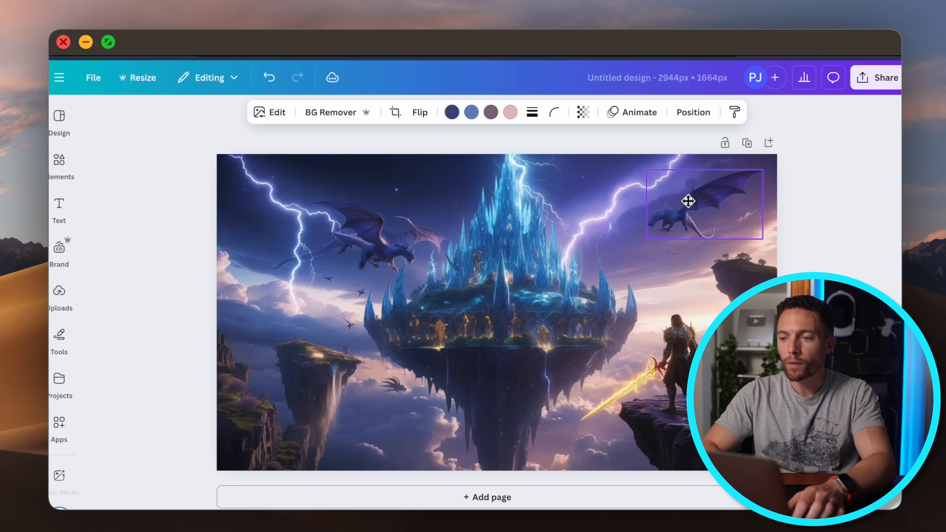
left_click(688, 204)
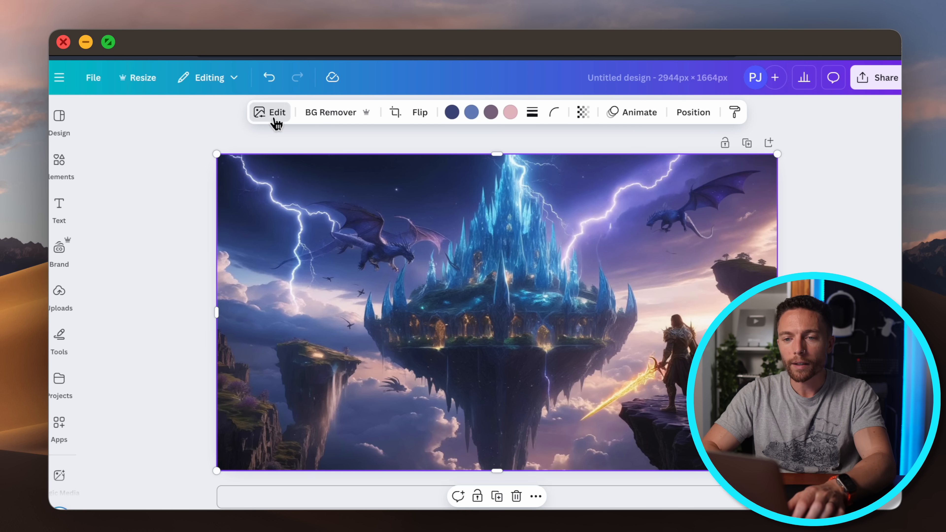
Use Magic Edit to brush the empty sky above the castle, prompt 'Add star' and apply a generated variation
left_click(274, 113)
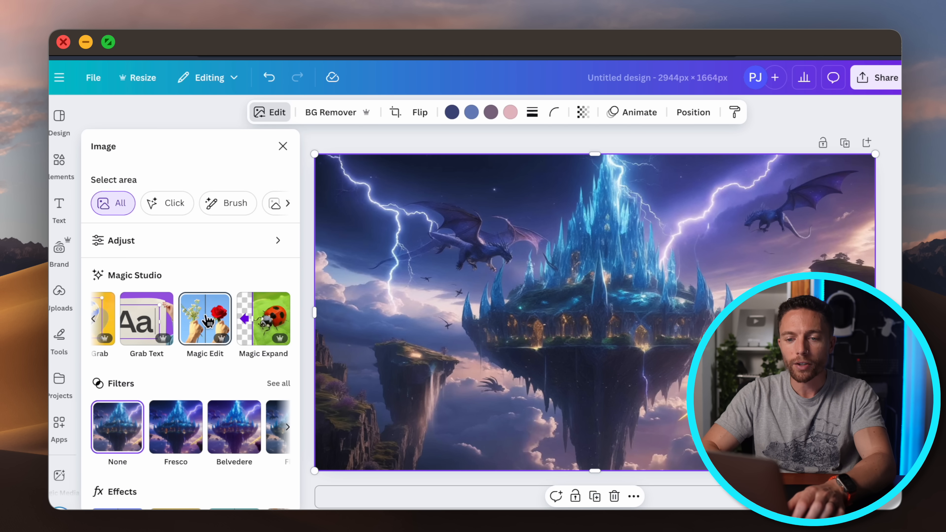
left_click(205, 319)
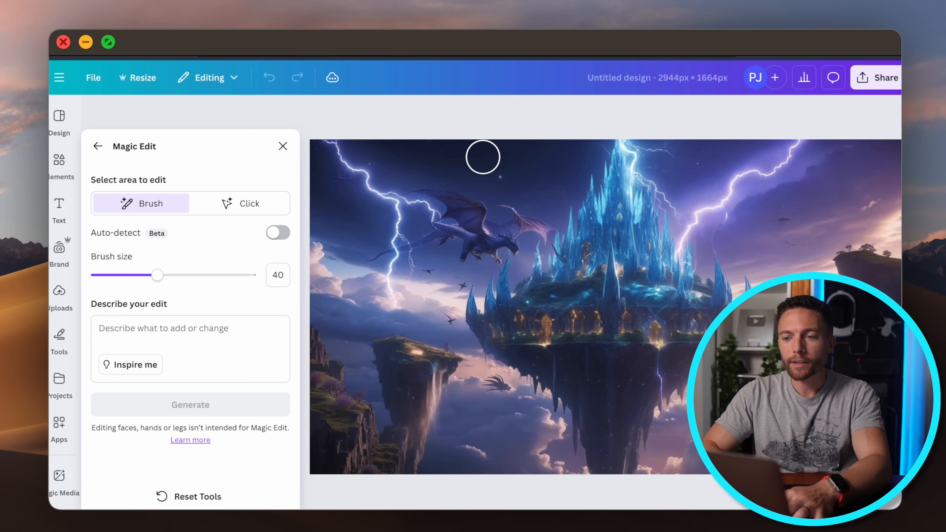
mouse_move(441, 158)
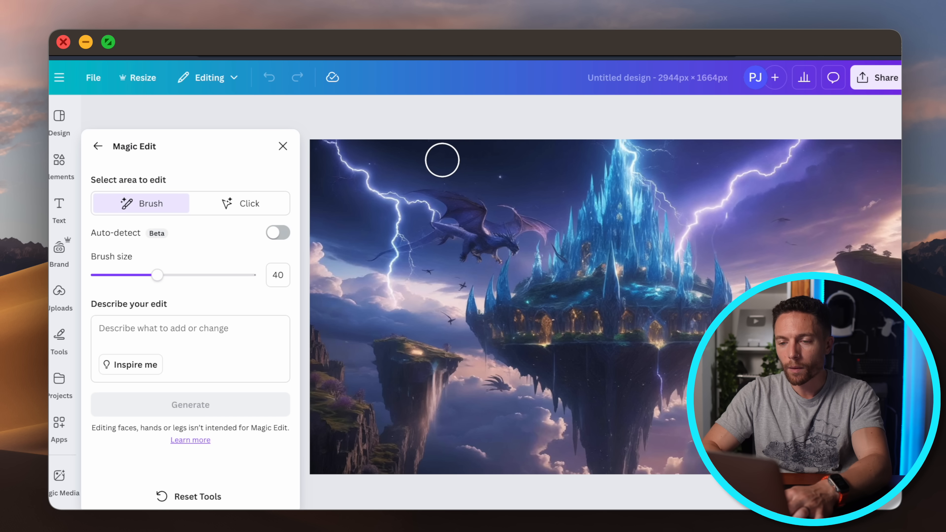
left_click_drag(440, 158, 564, 153)
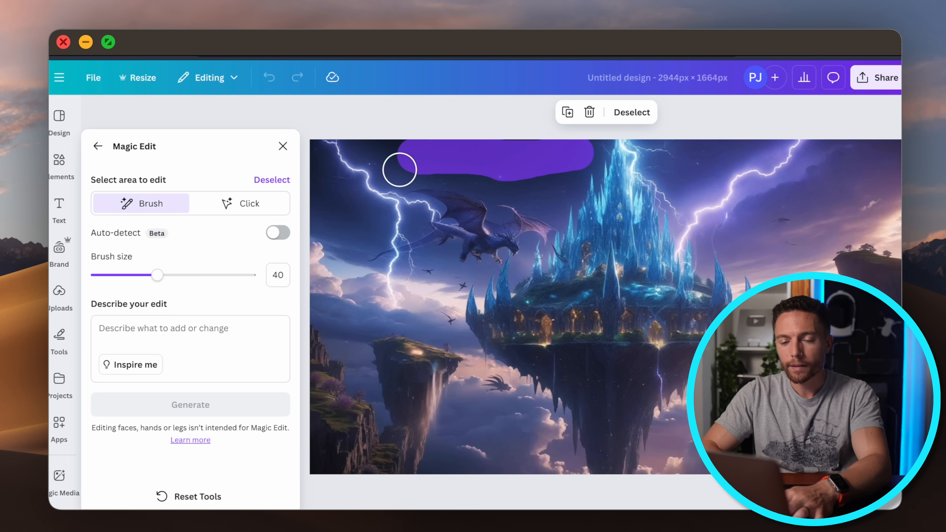
type("Add star")
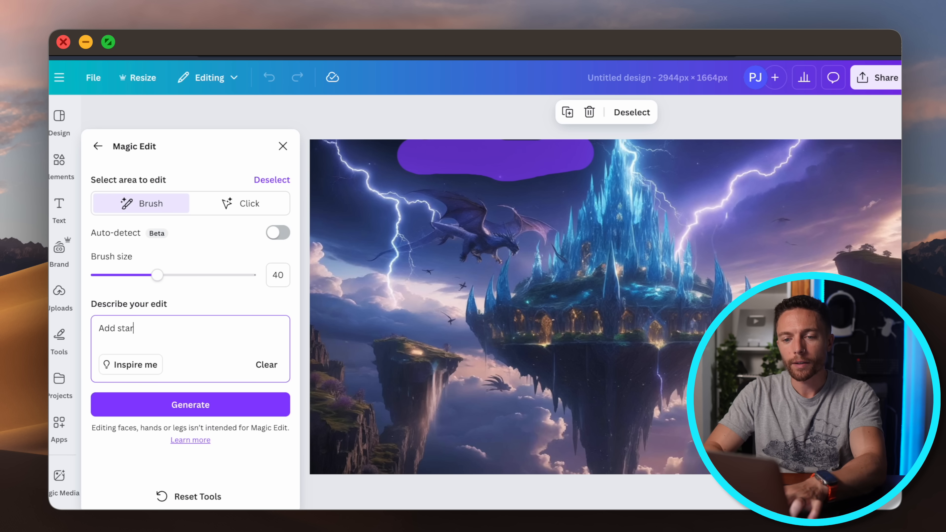
left_click(190, 405)
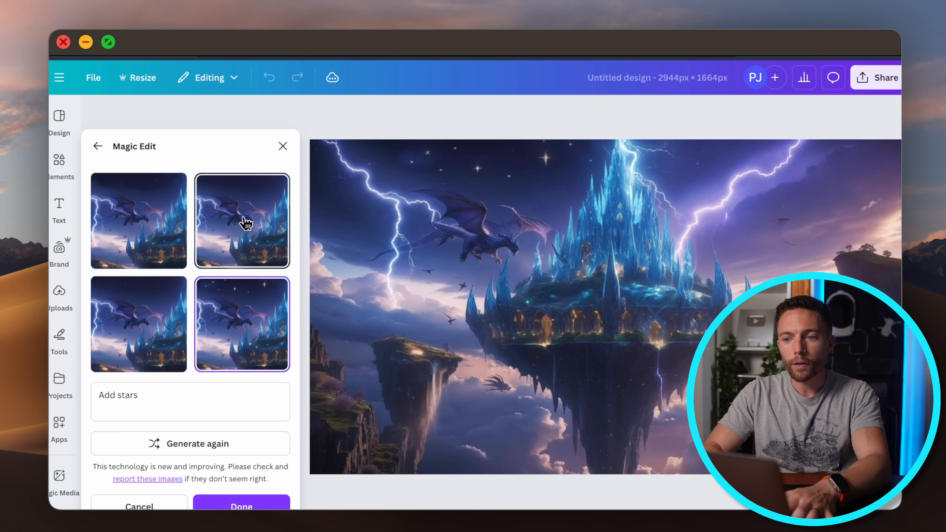
left_click(138, 325)
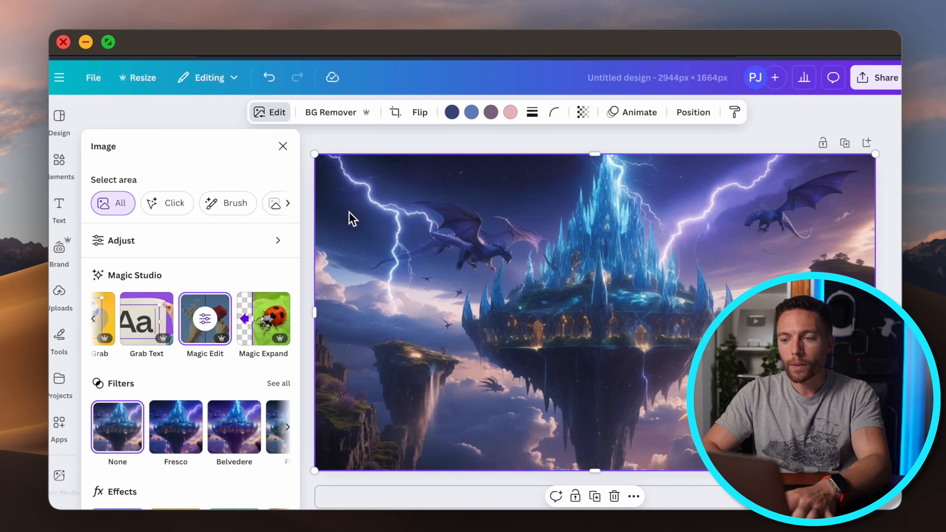
mouse_move(583, 295)
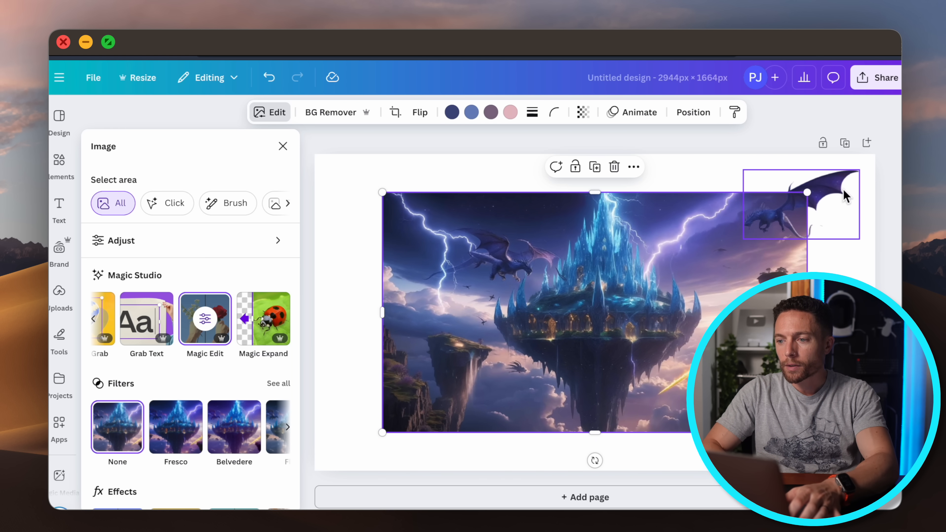
Drag the dragon back into the upper-right sky of the castle scene
left_click_drag(836, 178, 760, 236)
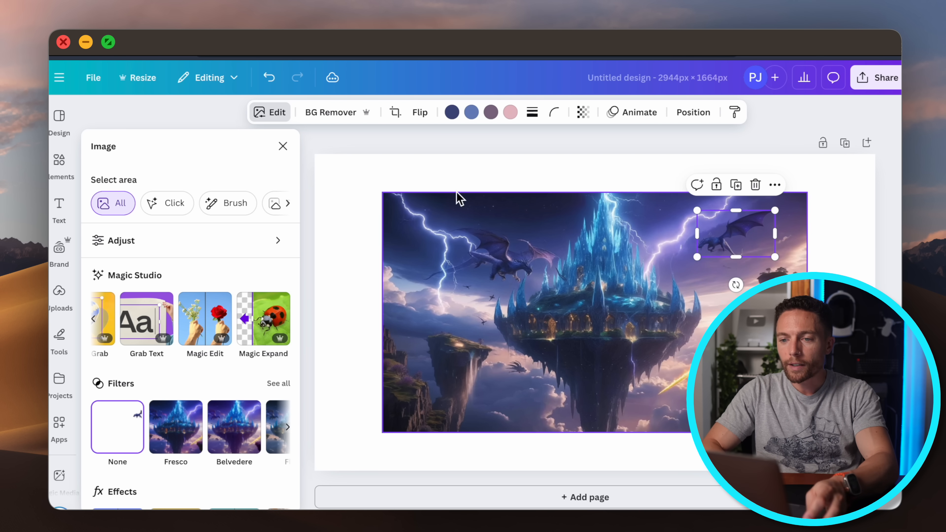
left_click_drag(417, 161, 344, 422)
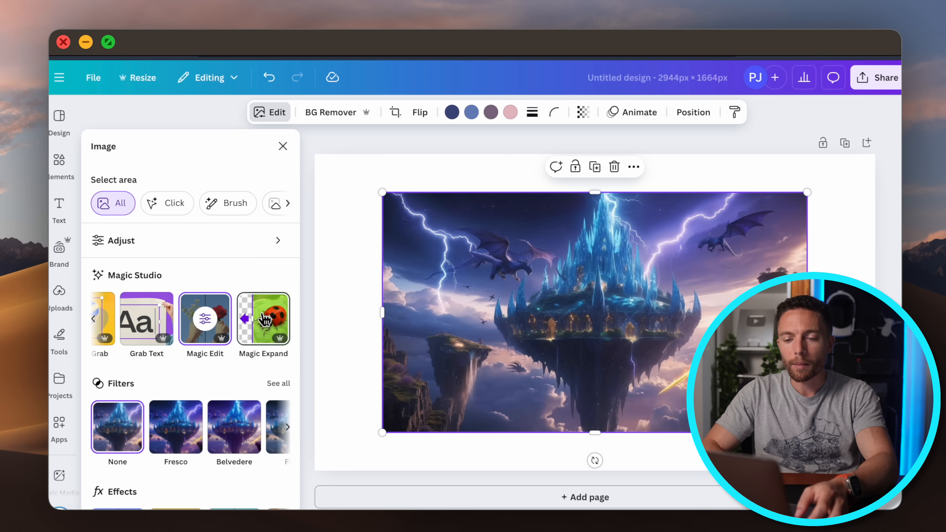
left_click(262, 318)
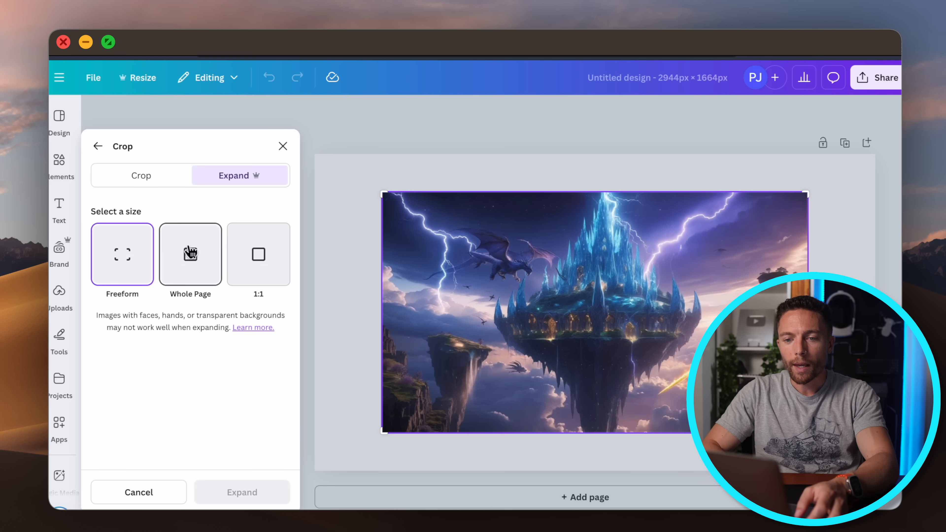
Magic Expand the scene to the Whole Page and preview two of the generated results
left_click(191, 255)
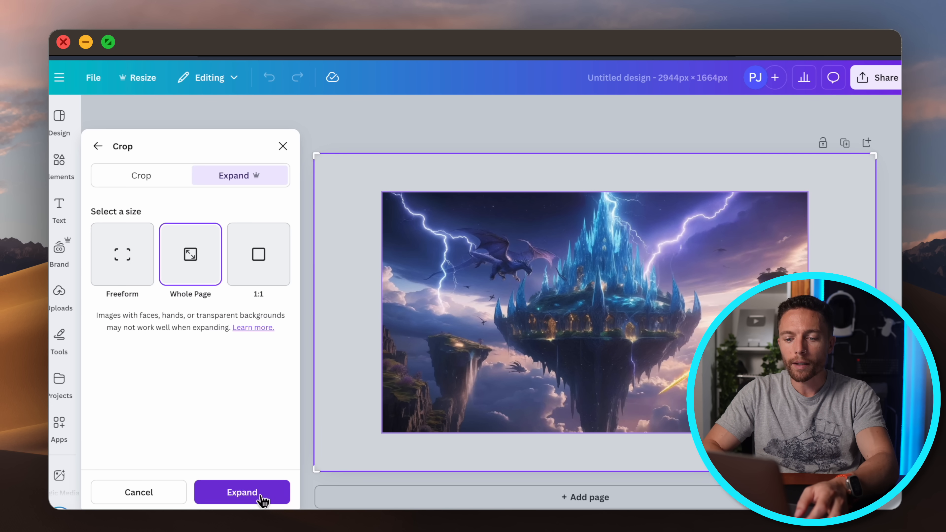
left_click(243, 493)
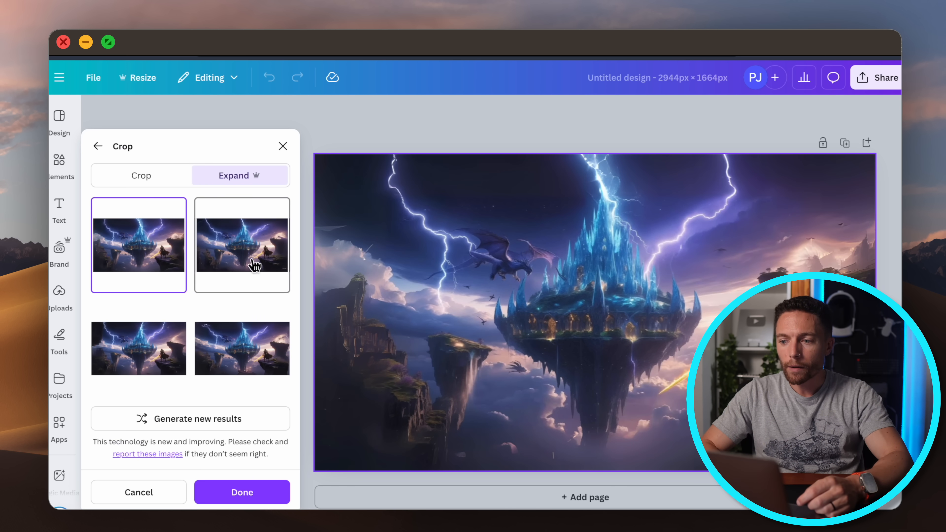
left_click(242, 349)
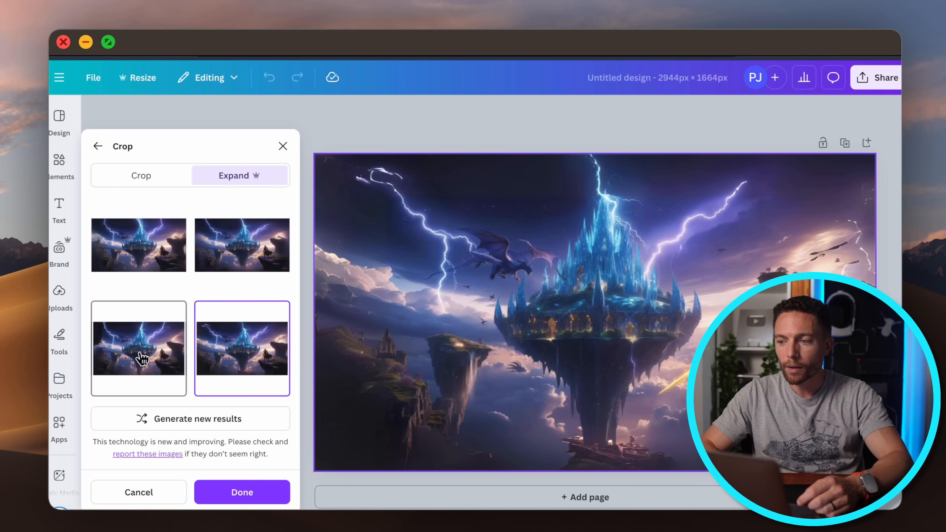
left_click(139, 245)
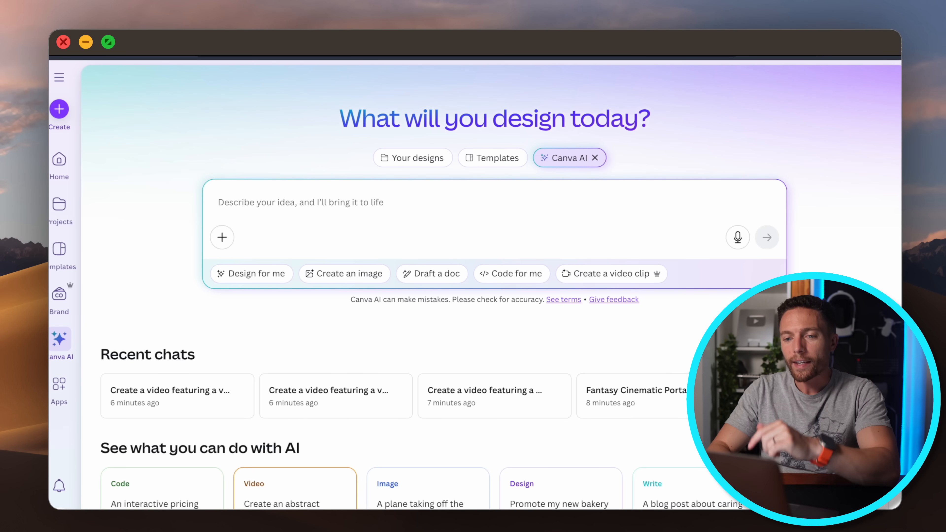
left_click(738, 237)
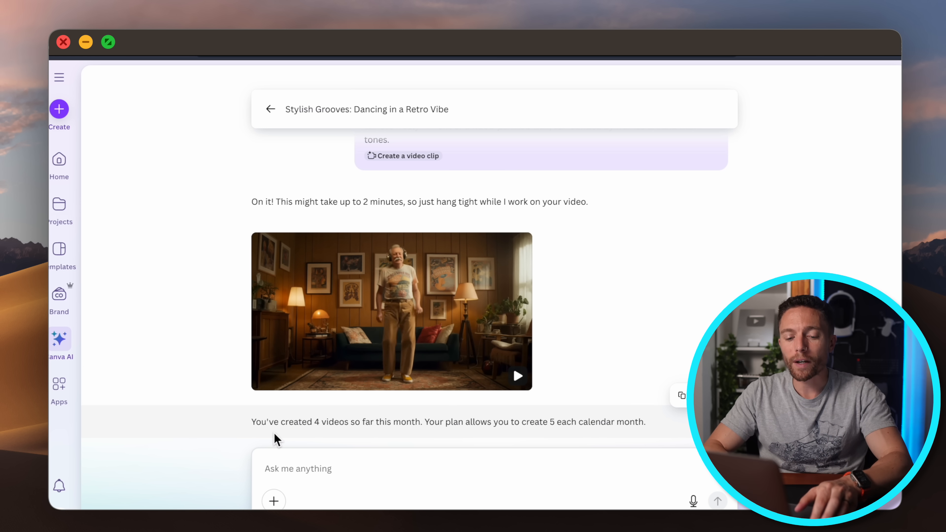
left_click_drag(270, 430, 608, 430)
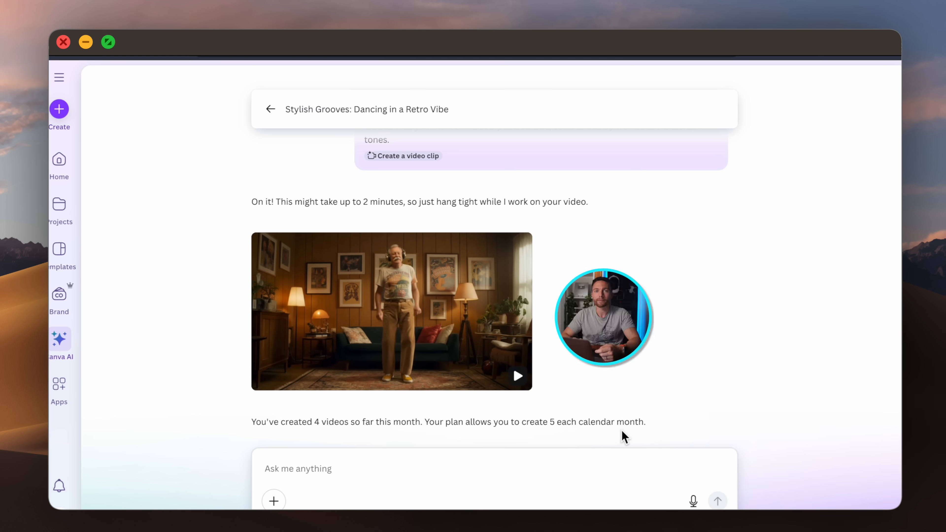
left_click(269, 109)
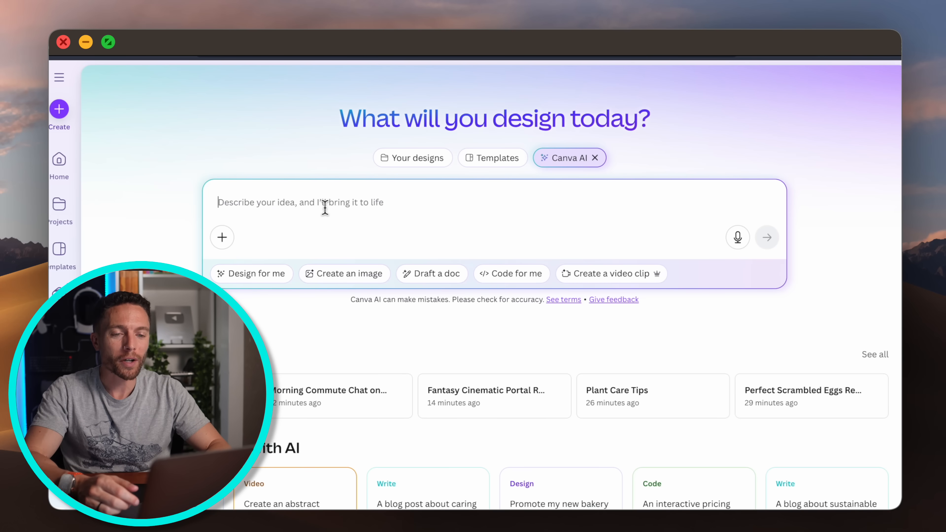
Submit a Canva AI request for a website for the lawn care business Paul's Perfect Lawns
left_click(738, 237)
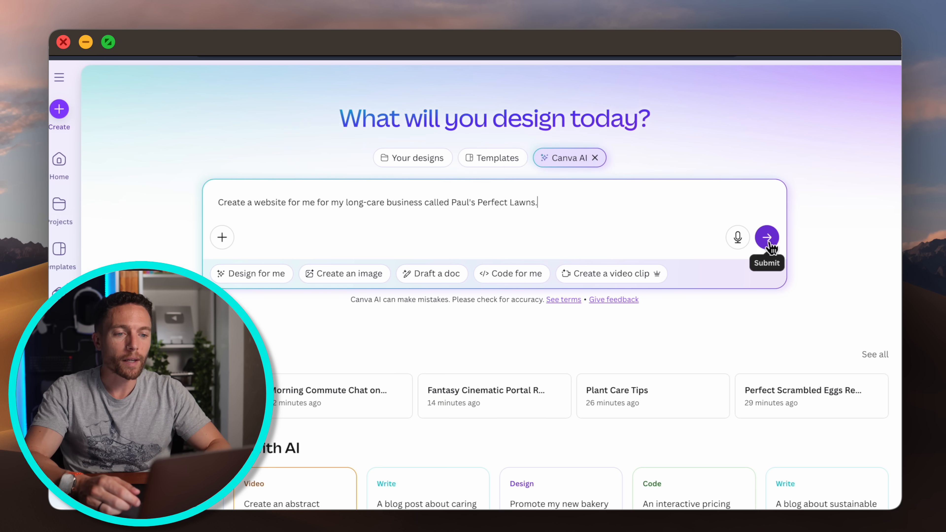
left_click(767, 237)
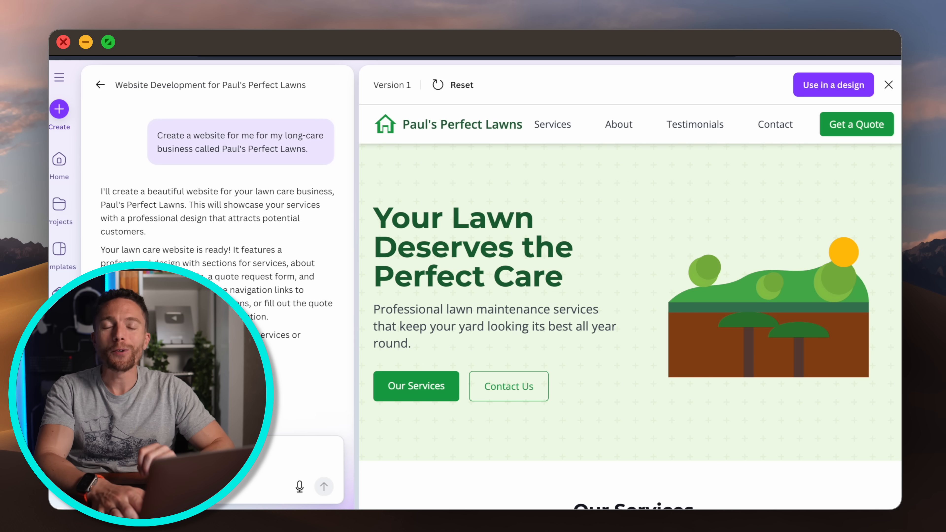
mouse_move(728, 290)
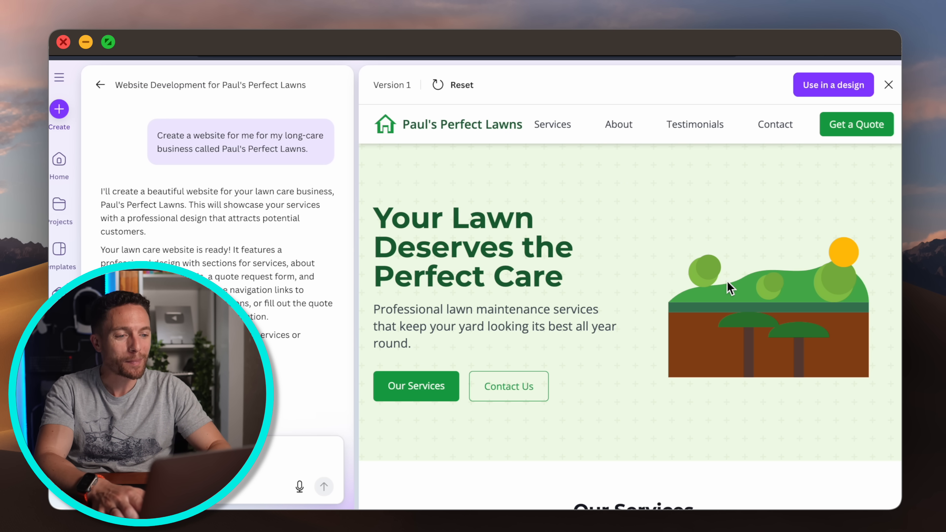
mouse_move(866, 140)
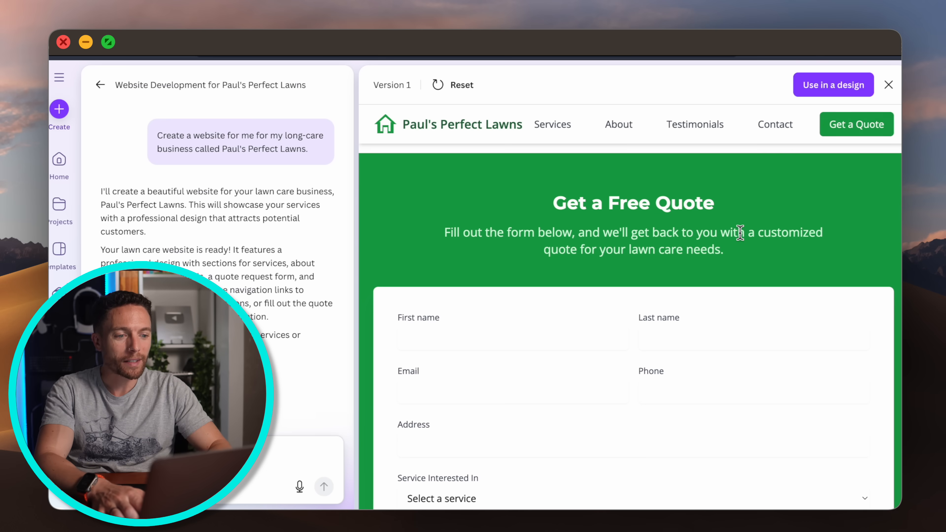
Try the generated site's quote form by entering 'Pau' and scroll through the preview
type("Pau")
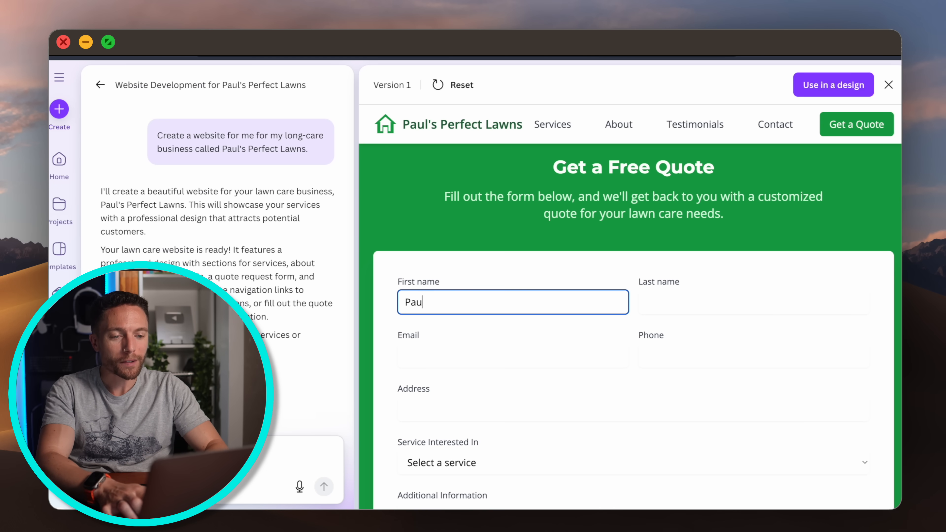
scroll("down", 3)
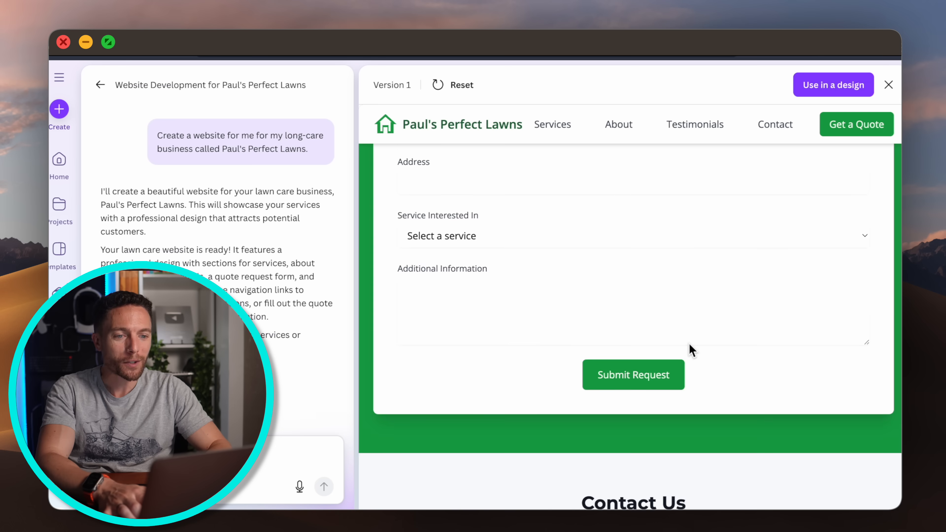
scroll("down", 3)
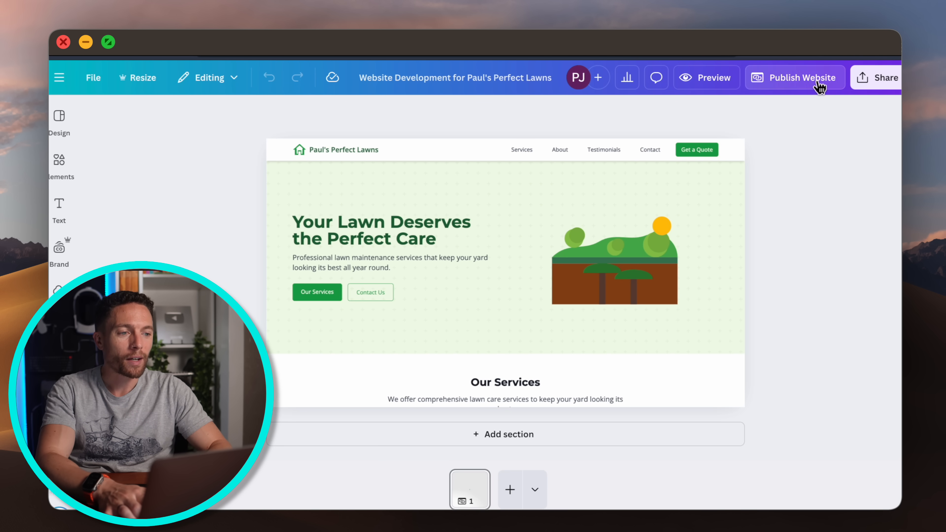
Return to the Canva AI home to start a fresh request
left_click(802, 78)
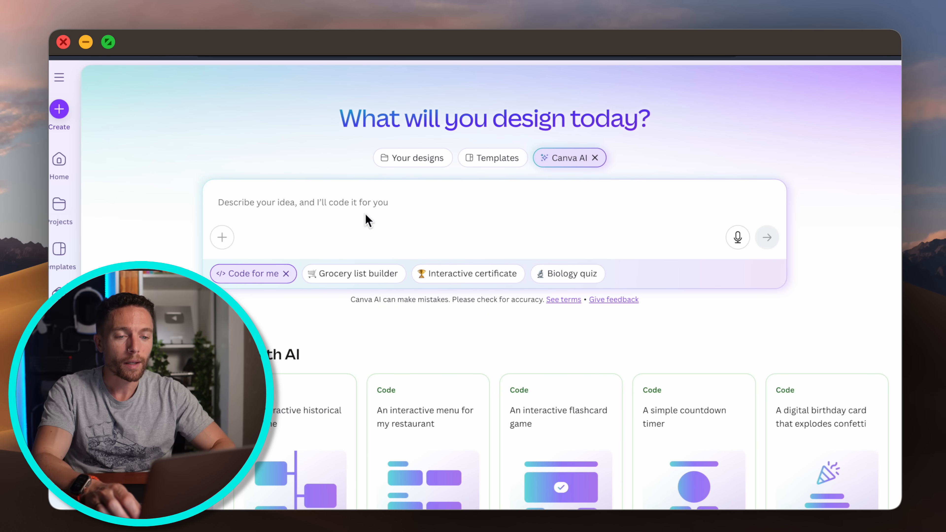
Send Canva AI the prompt to code an interactive Ancient Civilizations timeline for students
scroll("down", 3)
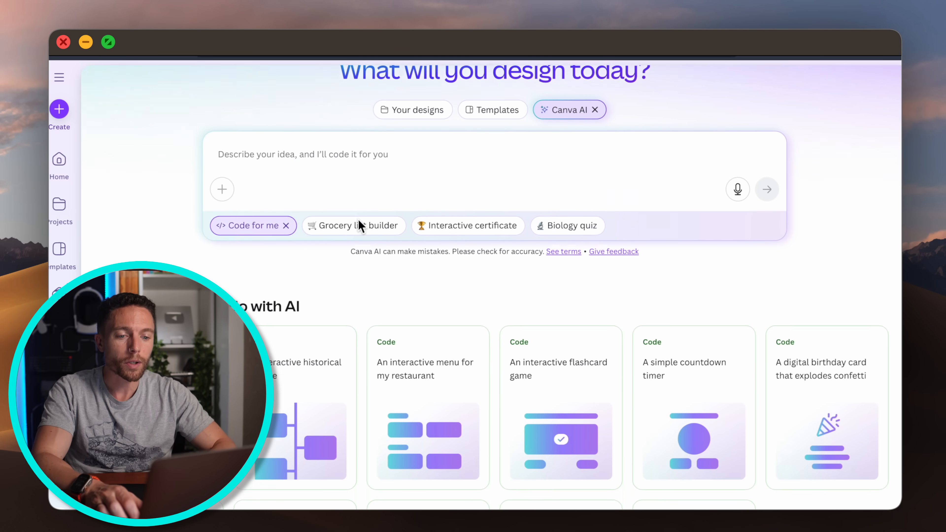
scroll("down", 3)
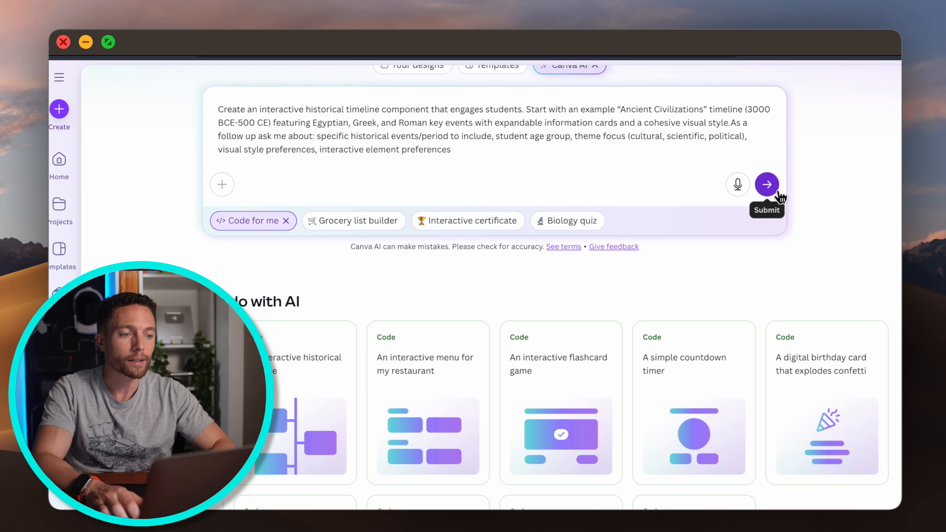
left_click(767, 185)
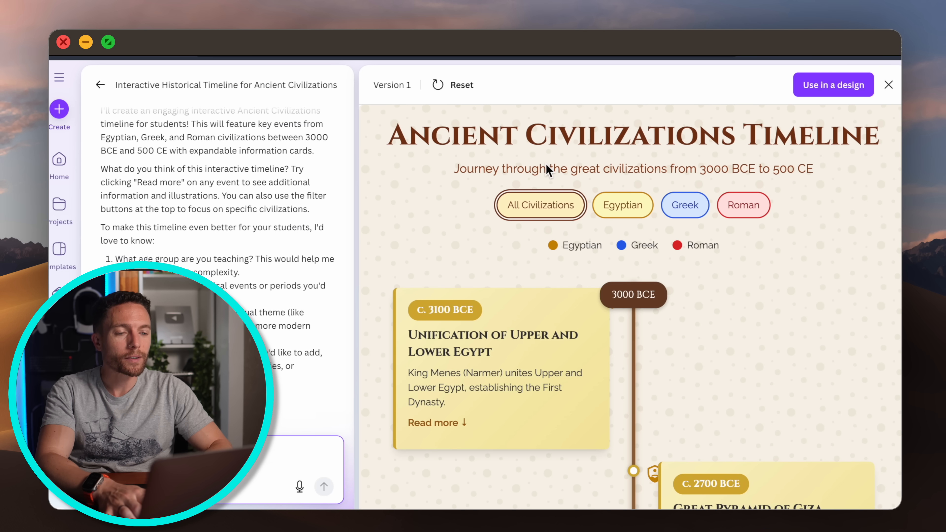
Filter the timeline to Egyptian and then Roman events and scroll through the event cards
left_click_drag(507, 135, 815, 136)
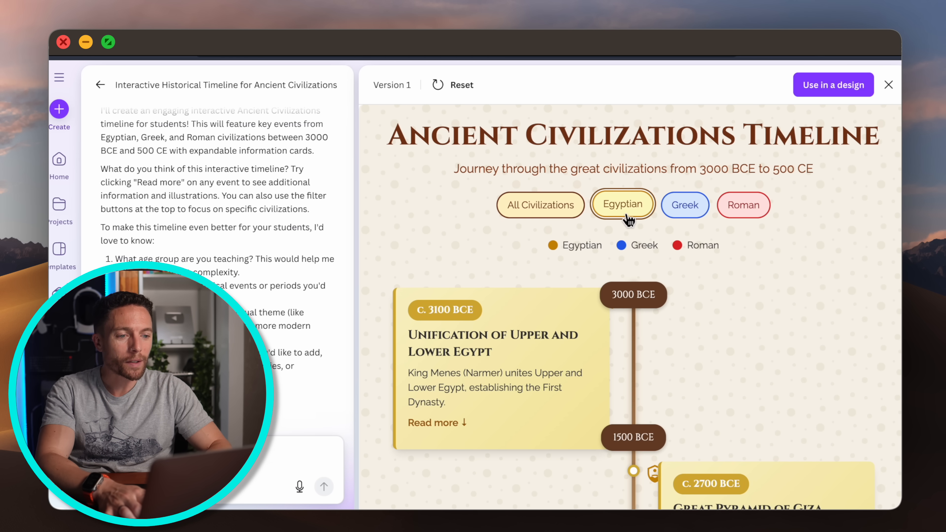
left_click(685, 204)
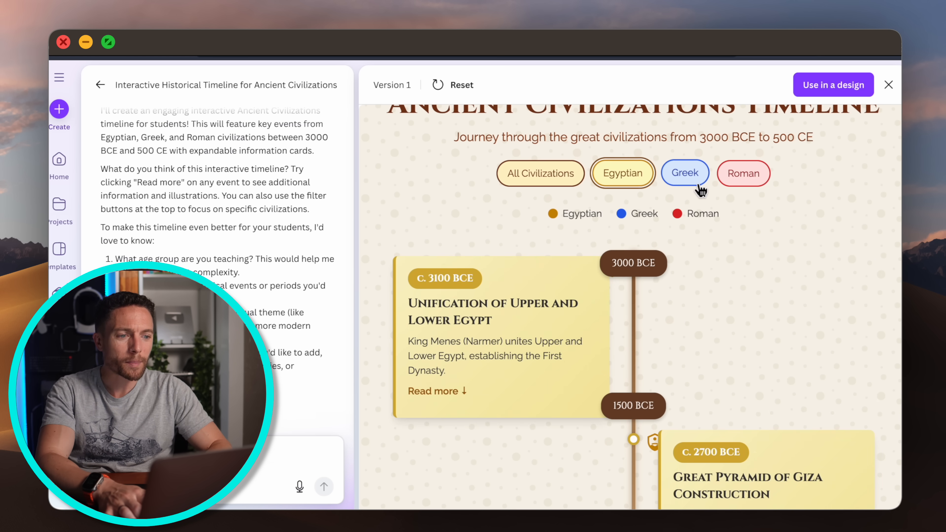
left_click(745, 173)
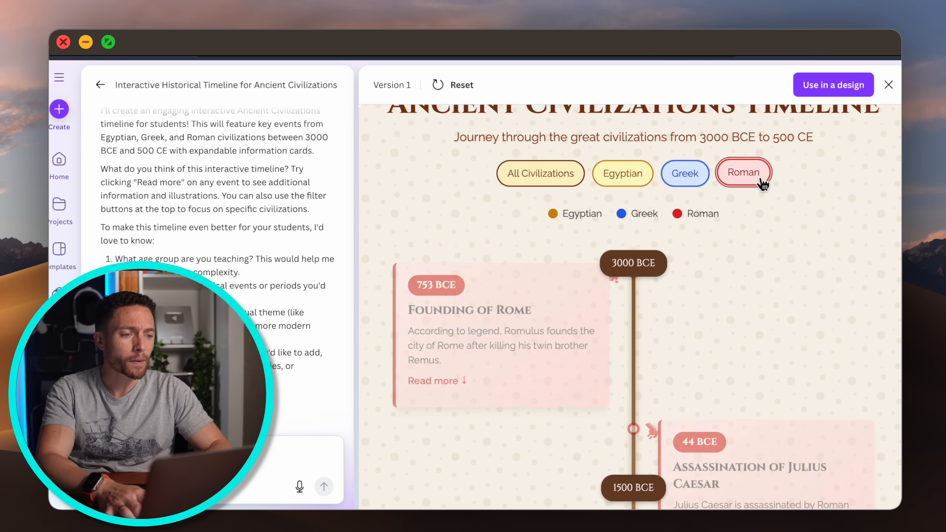
scroll("down", 3)
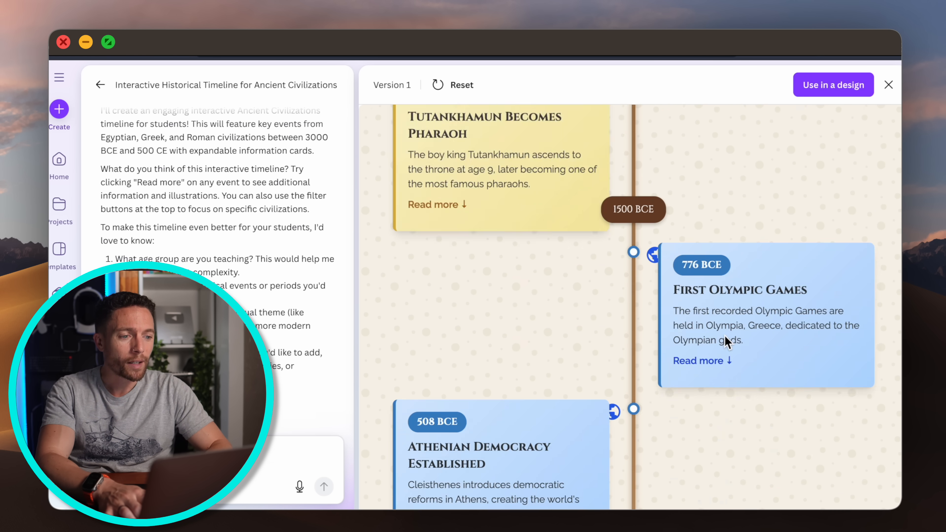
scroll("down", 3)
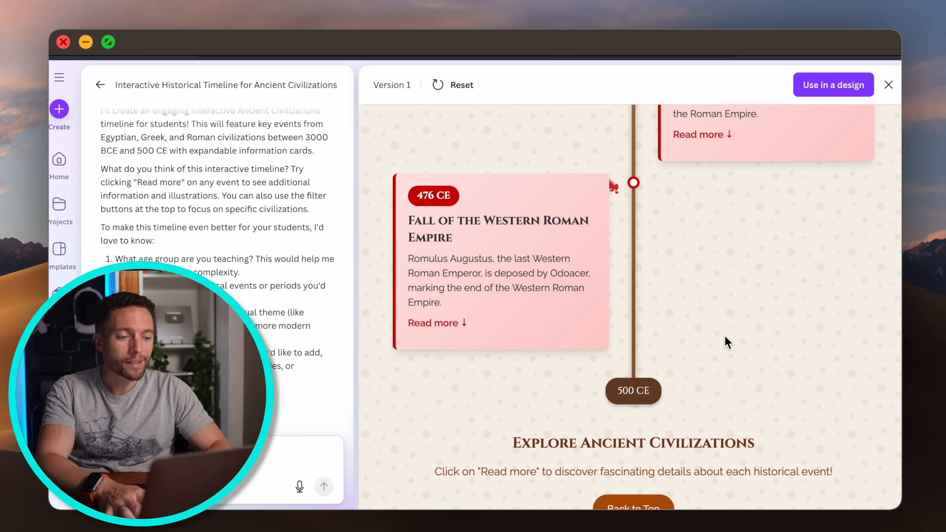
scroll("up", 3)
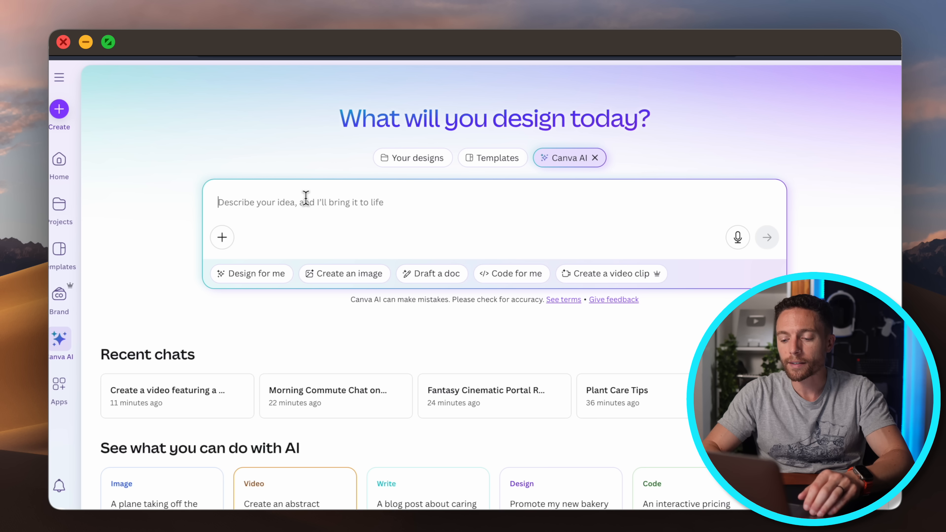
Paste the Q2 quarterly review transcript into Canva AI for a summary presentation, then leave the chat
left_click(738, 237)
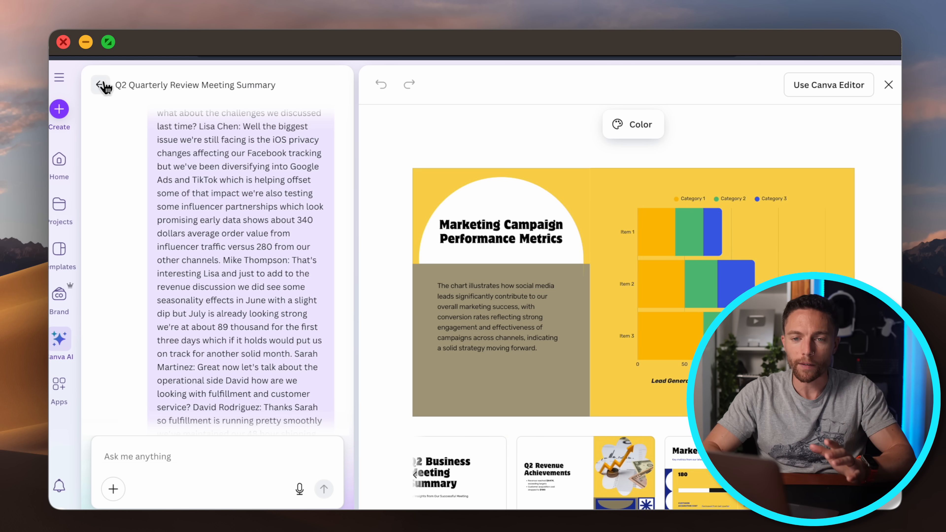
left_click(102, 85)
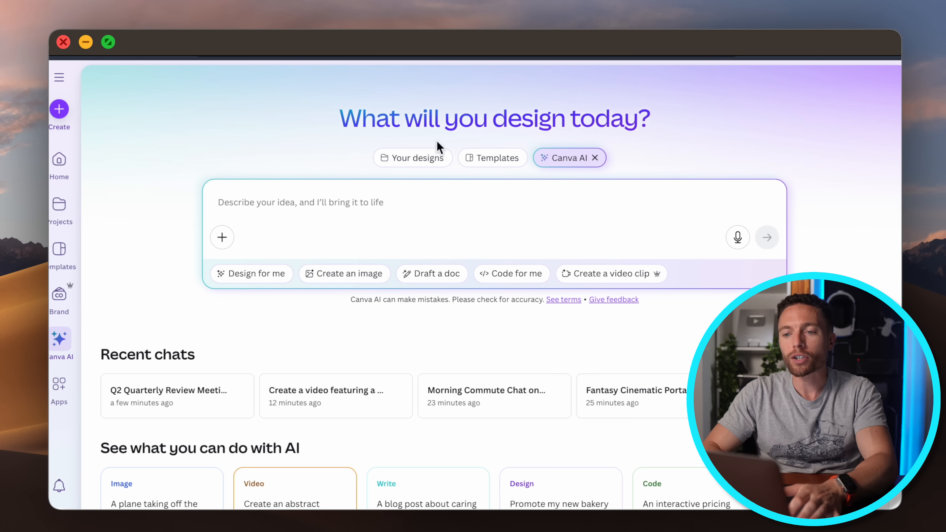
mouse_move(404, 225)
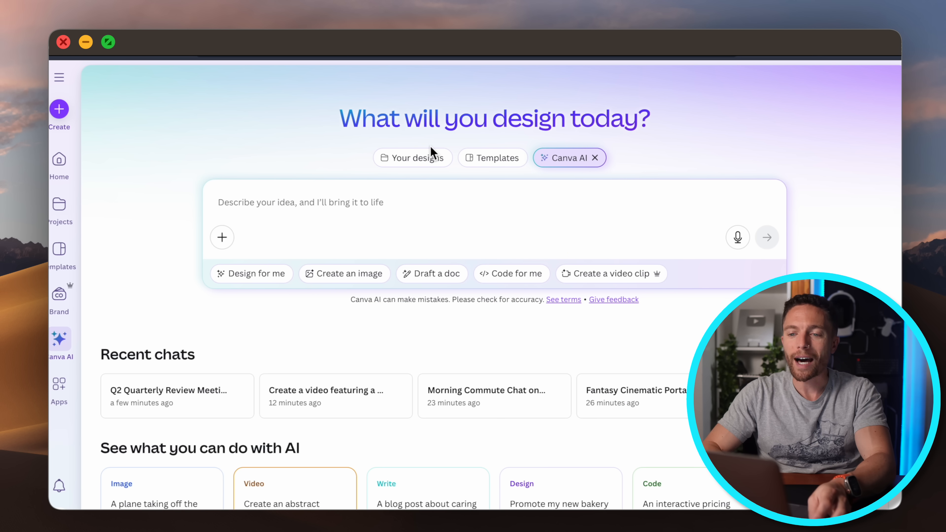
mouse_move(349, 232)
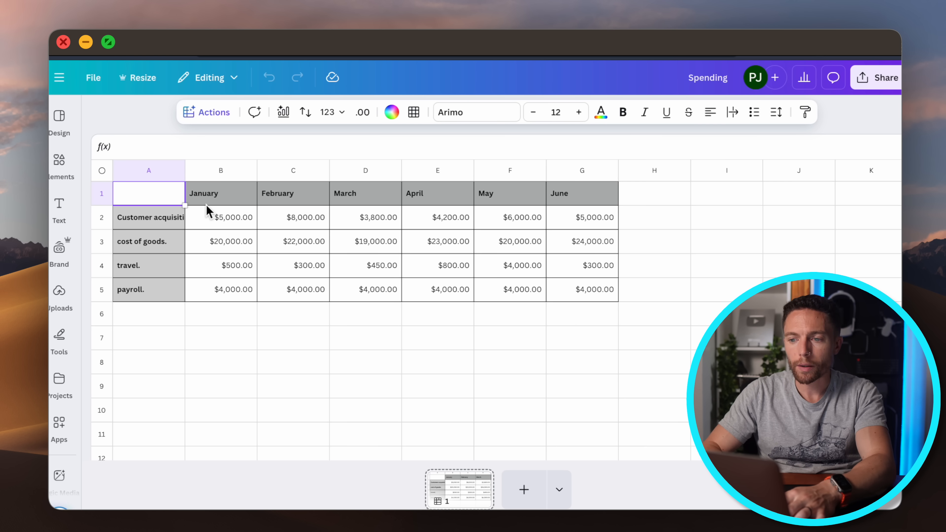
mouse_move(170, 228)
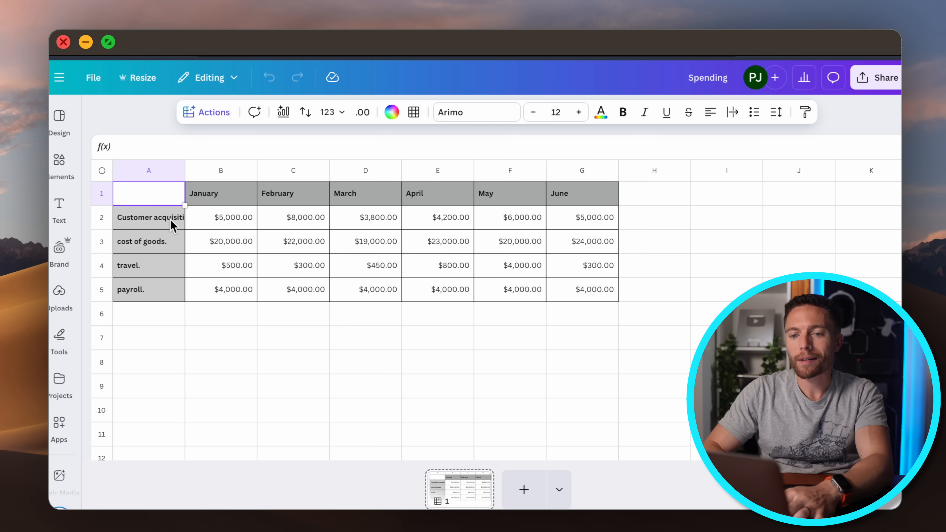
mouse_move(213, 235)
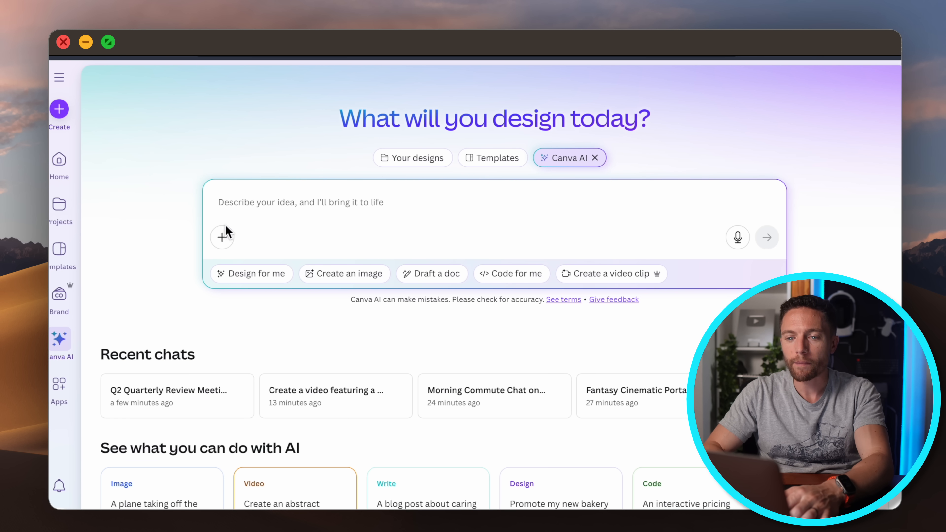
Attach the Spending design and dictate a request to analyse it for potential savings
left_click(223, 237)
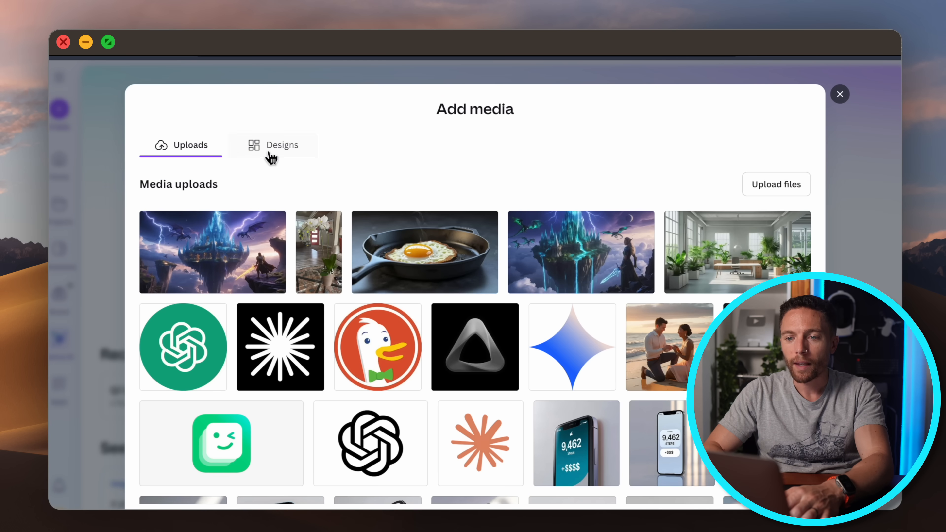
left_click(282, 145)
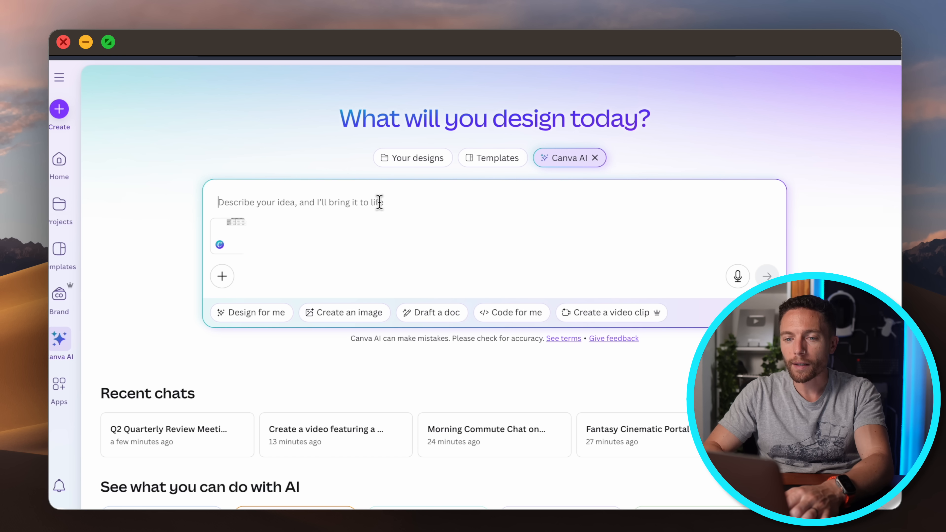
left_click(739, 276)
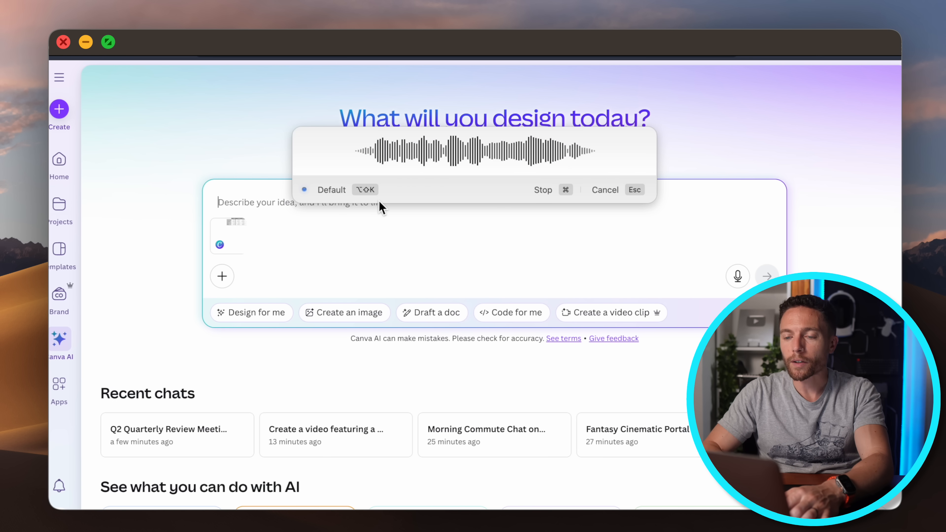
left_click(543, 190)
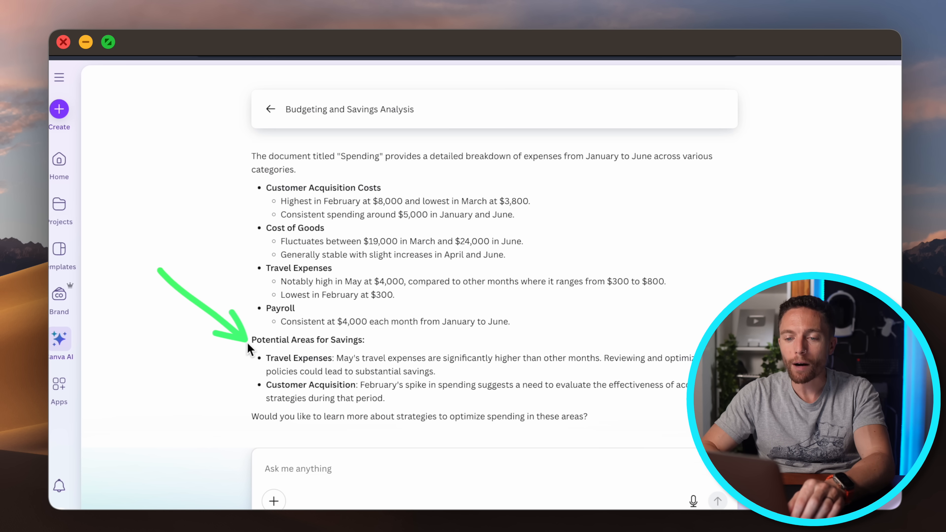
mouse_move(265, 360)
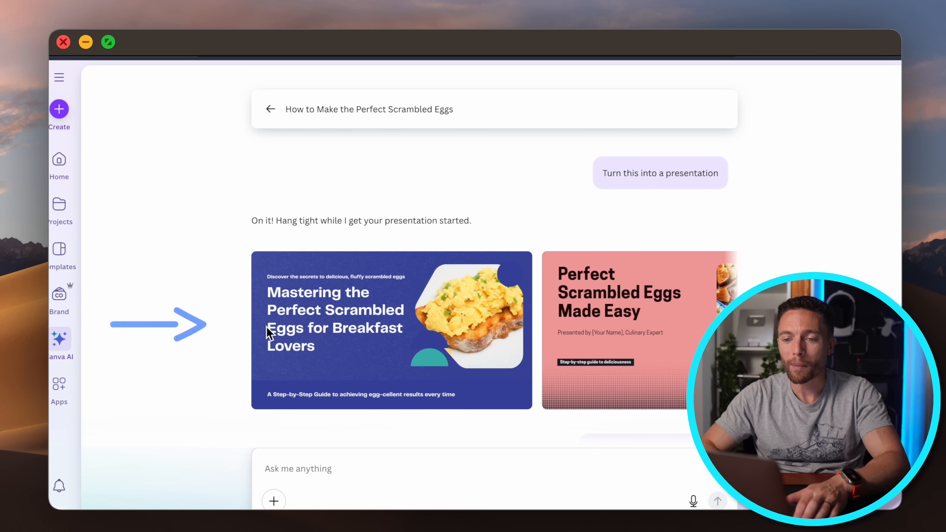
scroll("down", 3)
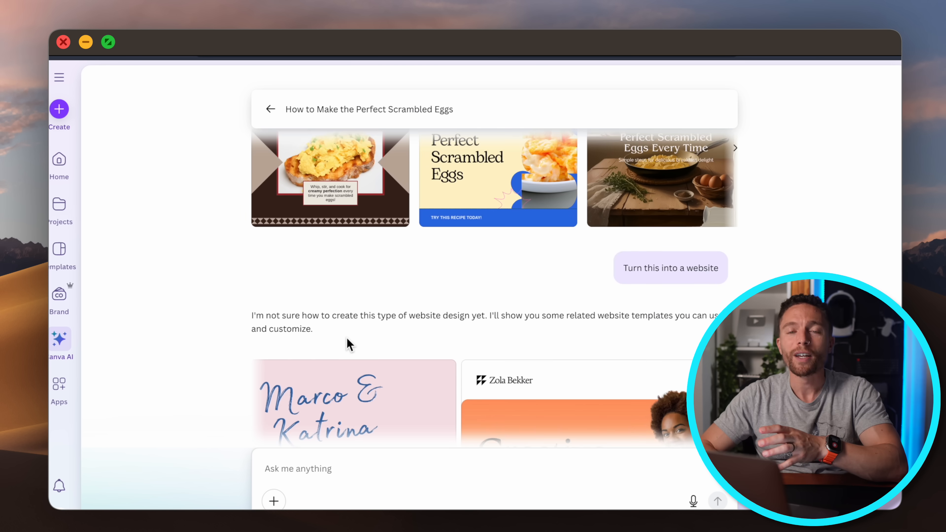
scroll("down", 3)
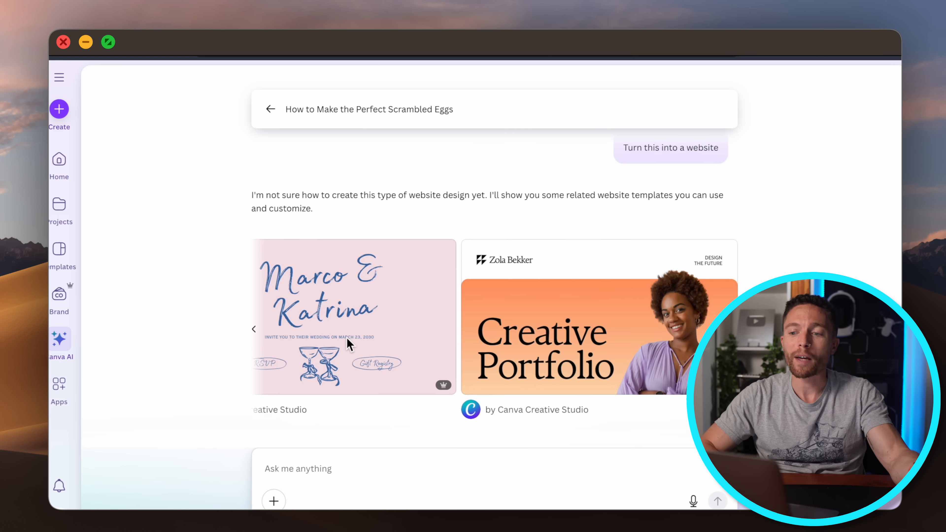